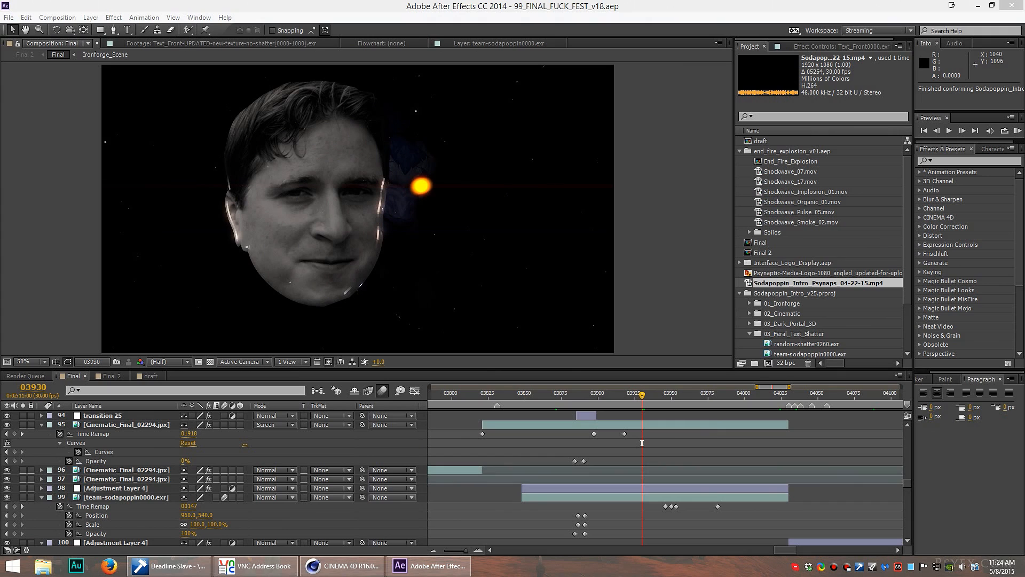
mouse_move(750, 255)
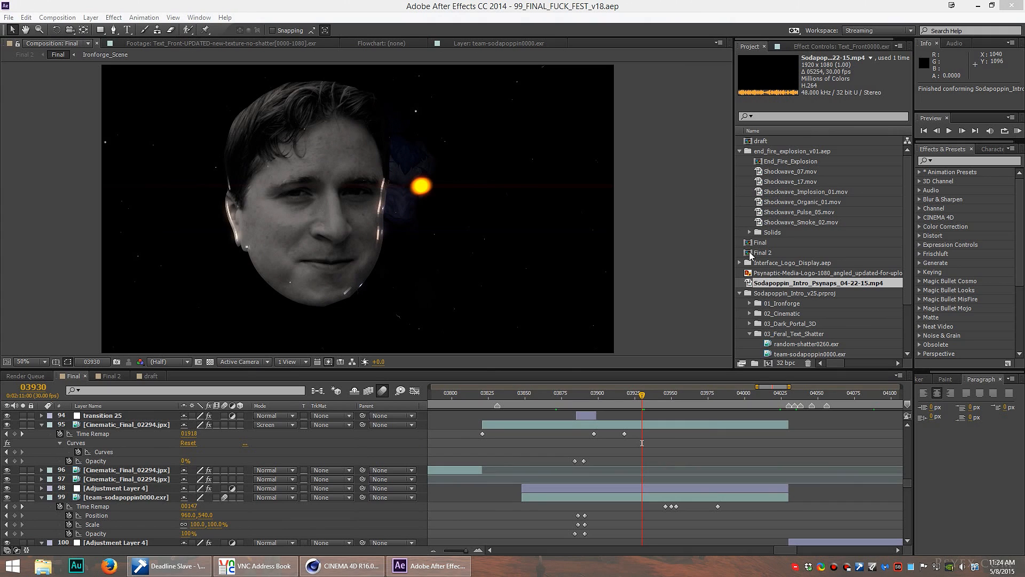
mouse_move(662, 273)
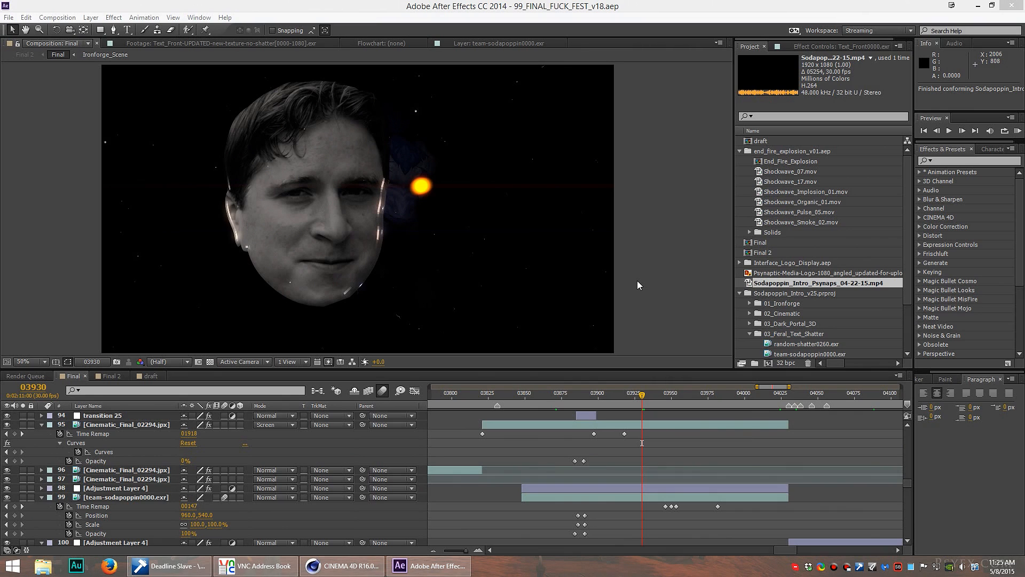
mouse_move(341, 565)
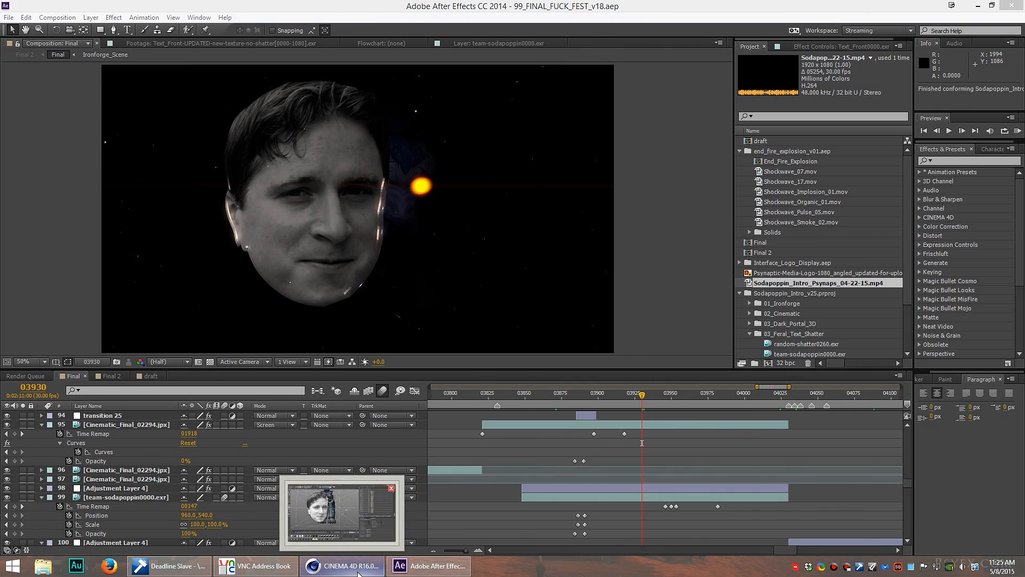
Step: Bring the Cinema 4D shatter scene forward and rewind its animation to the opening frames
left_click(342, 564)
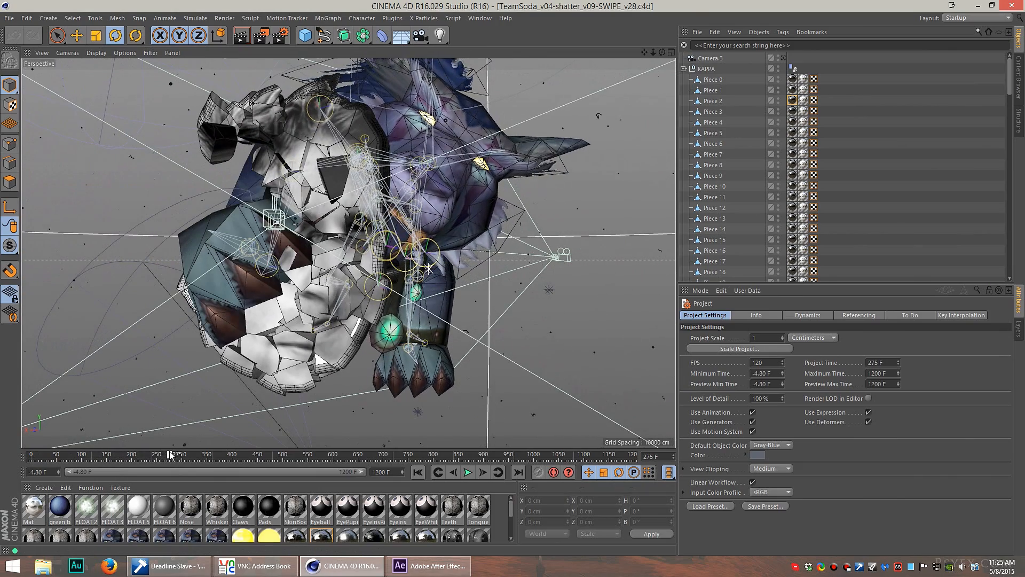
left_click_drag(172, 453, 222, 452)
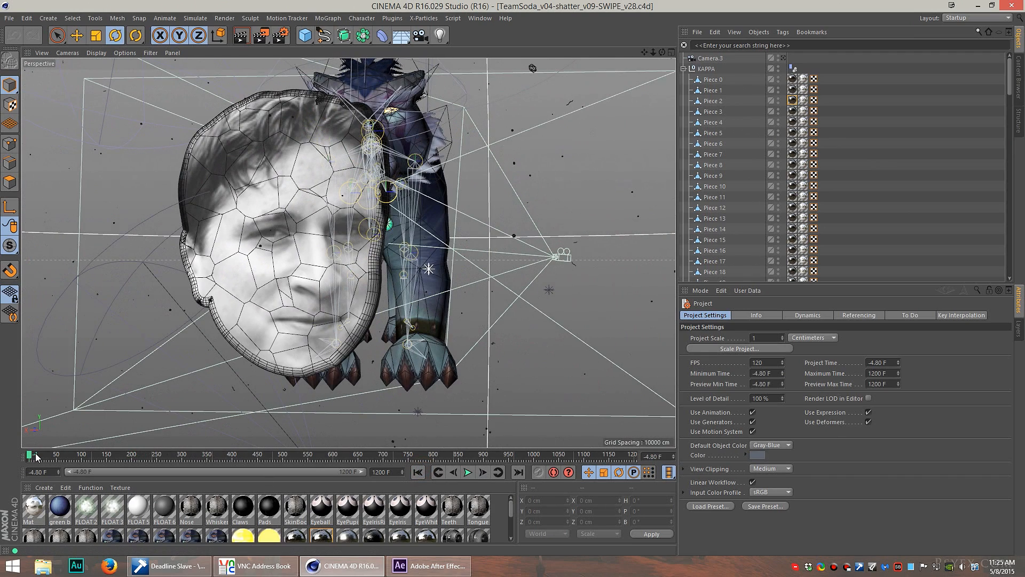
left_click_drag(31, 453, 44, 453)
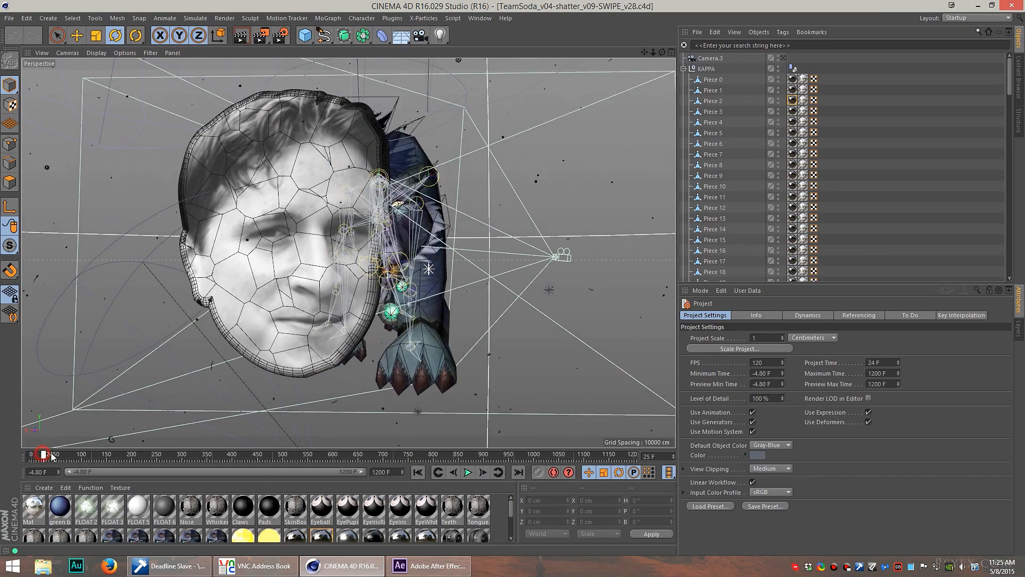
Step: Orbit around the whole face and over to the panther model
left_click_drag(46, 452, 118, 453)
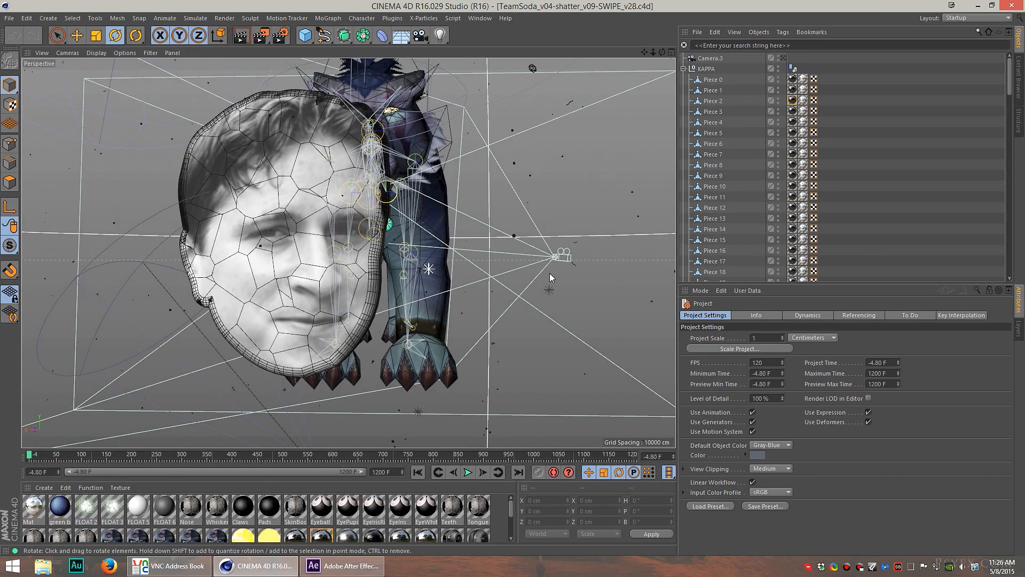
mouse_move(344, 429)
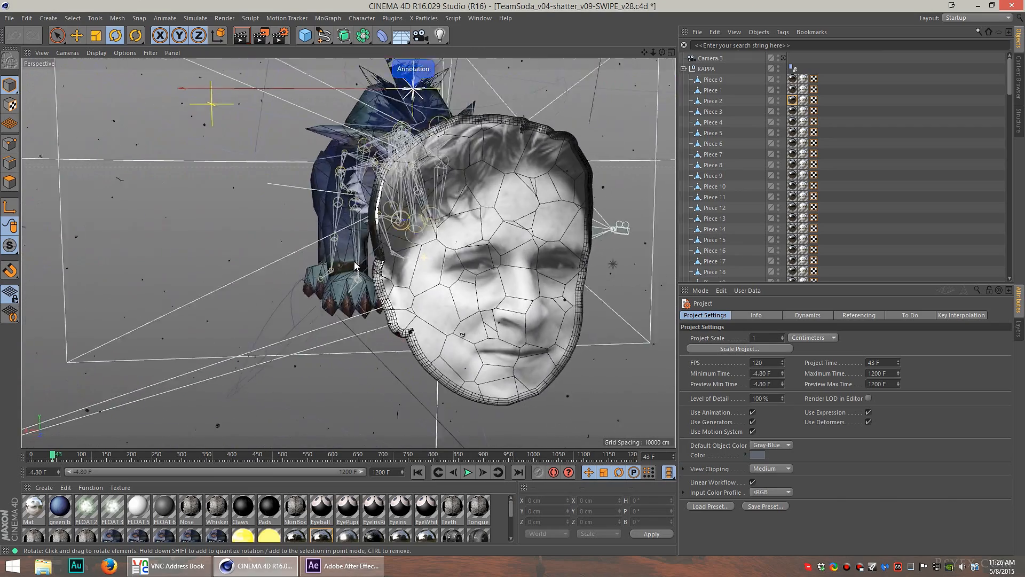
left_click_drag(353, 265, 369, 262)
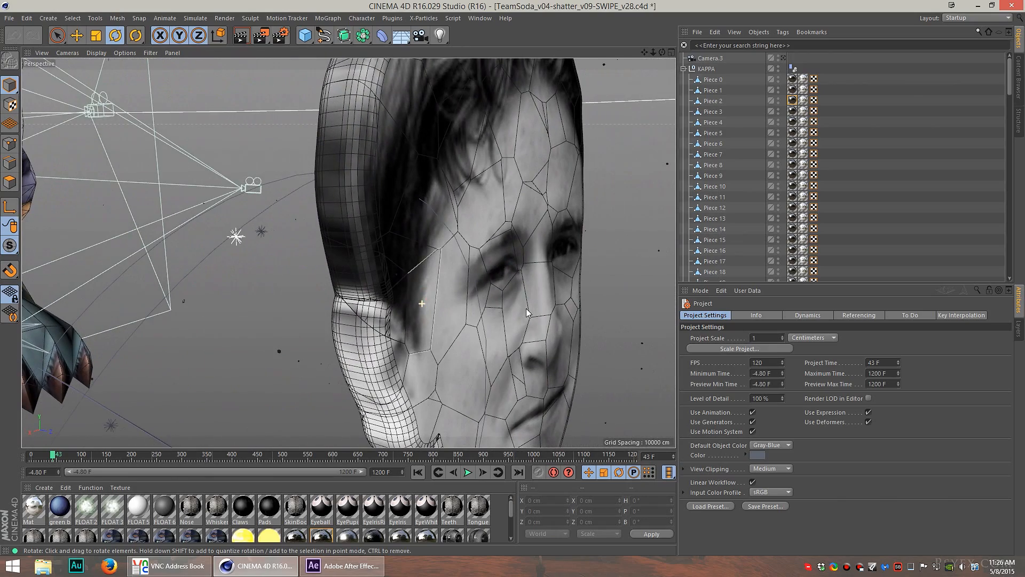
left_click_drag(526, 313, 332, 429)
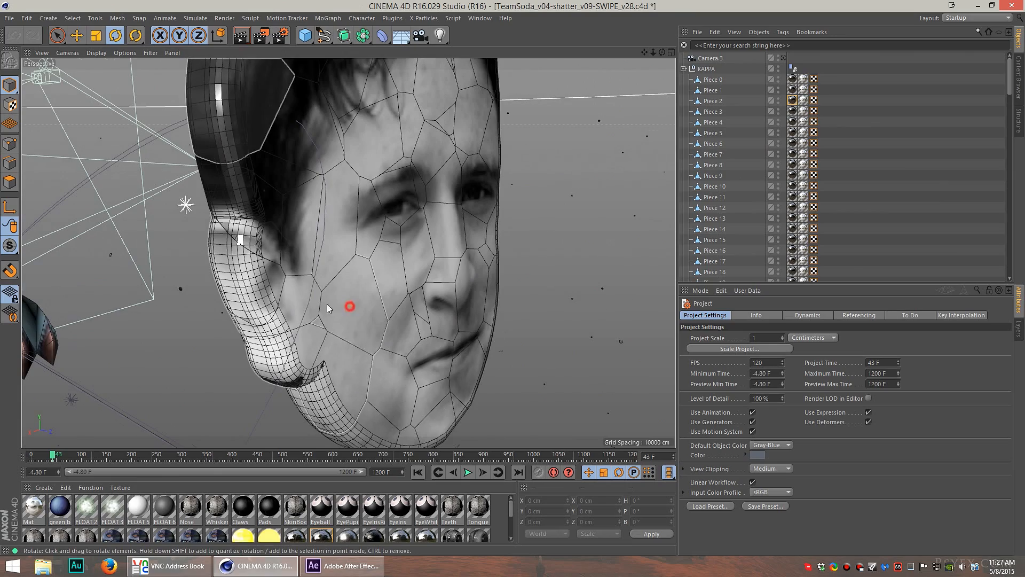
left_click_drag(327, 307, 340, 308)
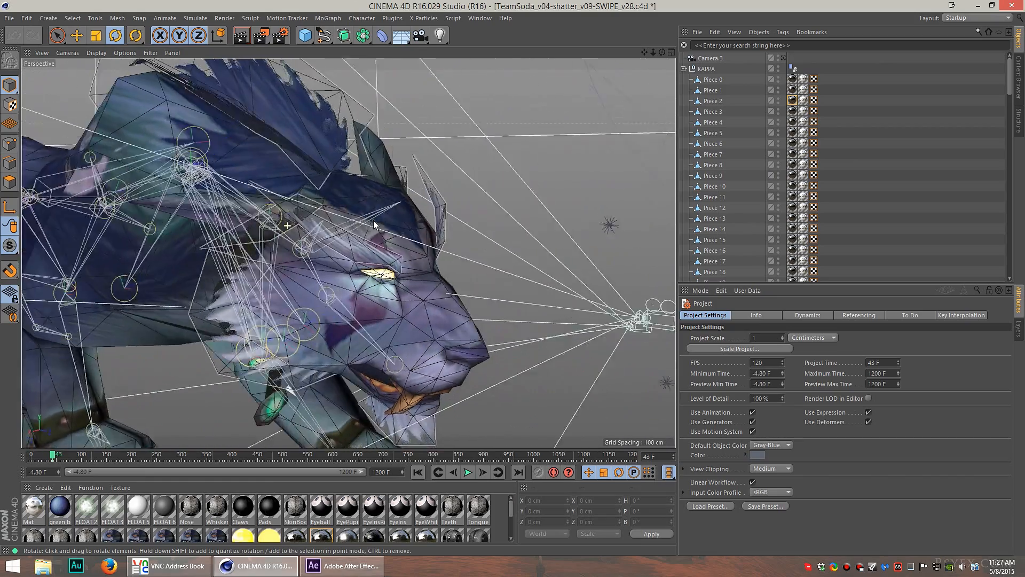
left_click_drag(373, 225, 348, 253)
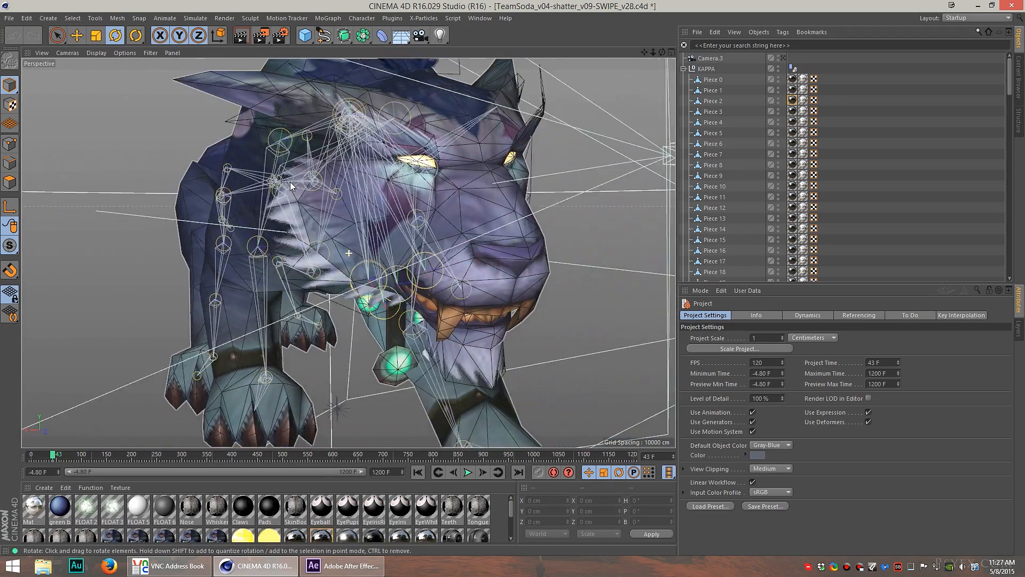
left_click_drag(291, 186, 321, 228)
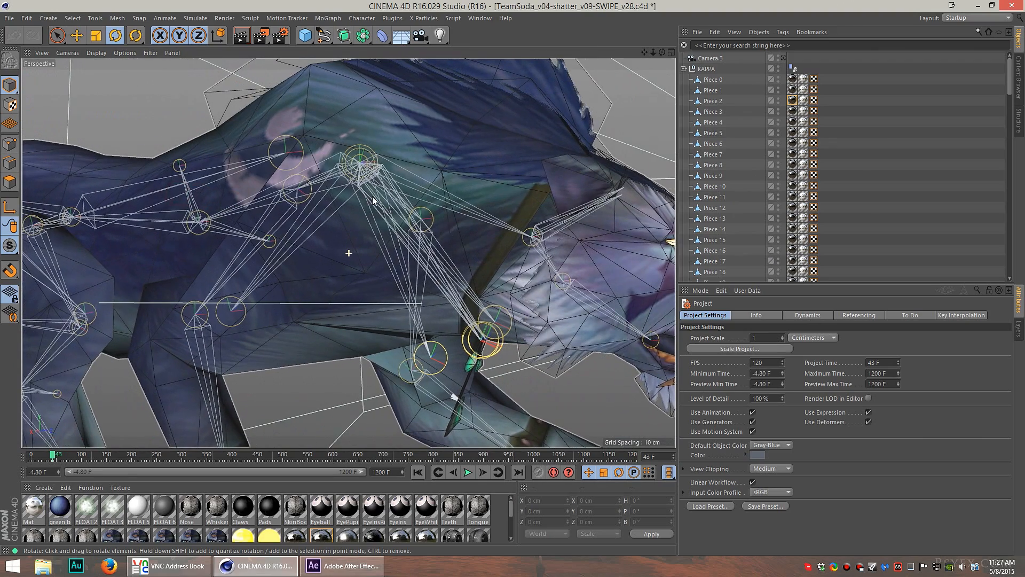
left_click_drag(373, 200, 428, 228)
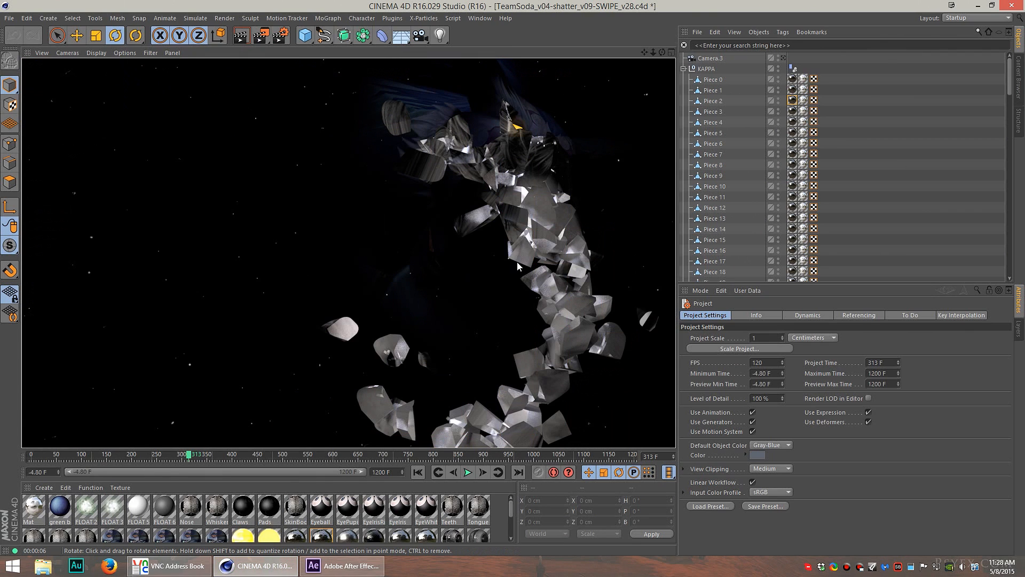
mouse_move(288, 283)
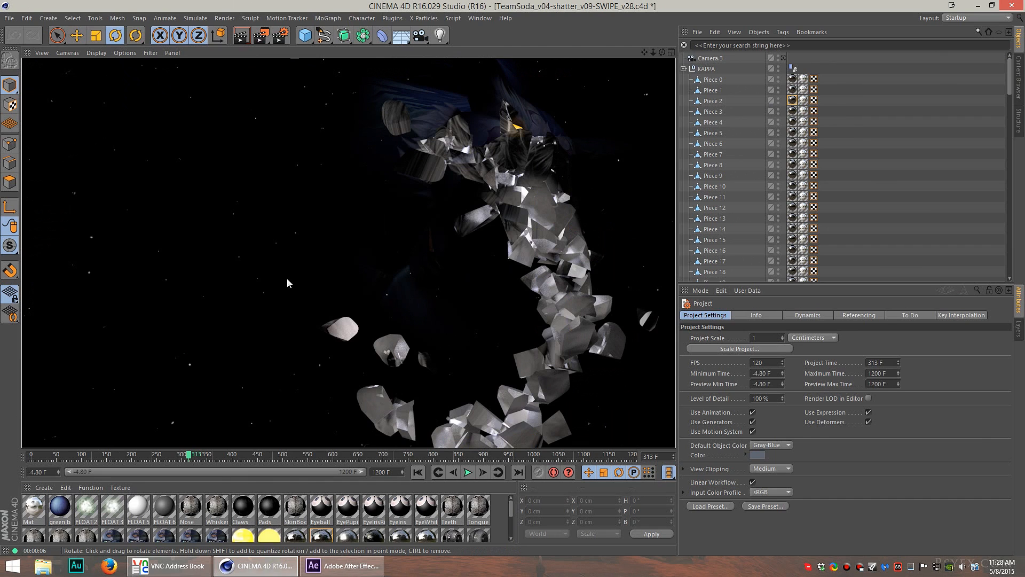
mouse_move(287, 232)
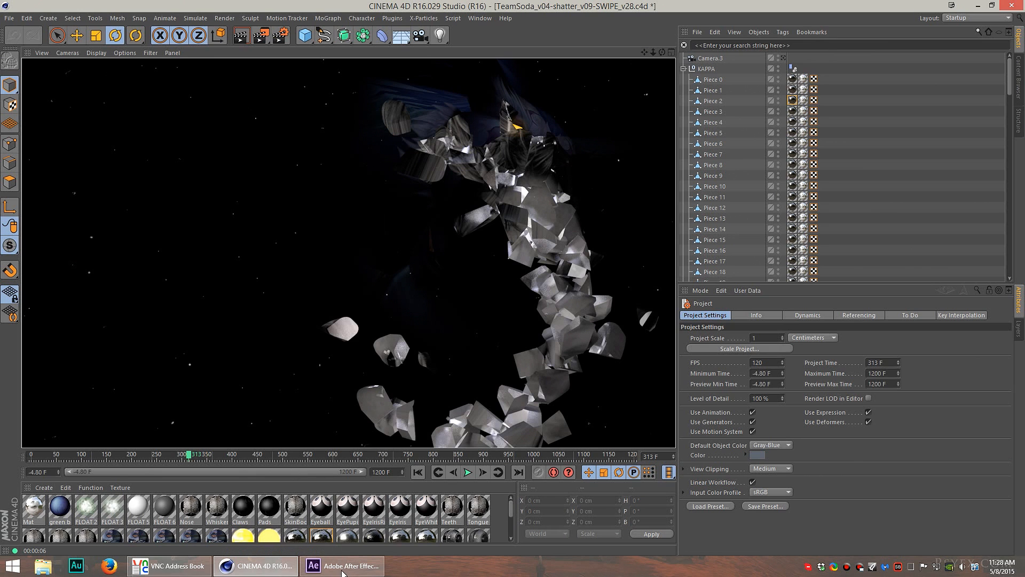
Step: Scrub the Final composition forward through the face shot to the dark shard fly-through near frame 4201
left_click(341, 565)
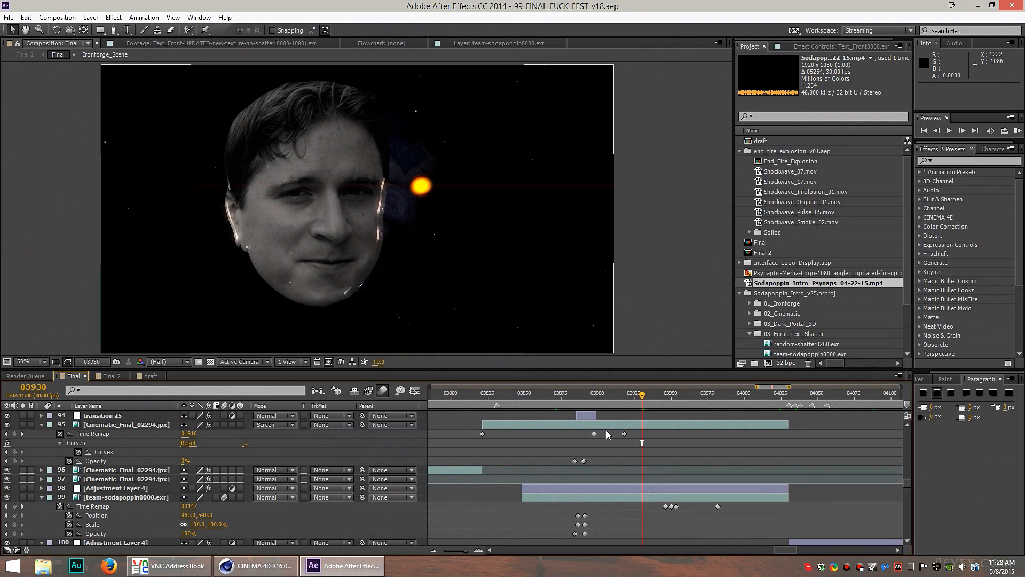
mouse_move(650, 398)
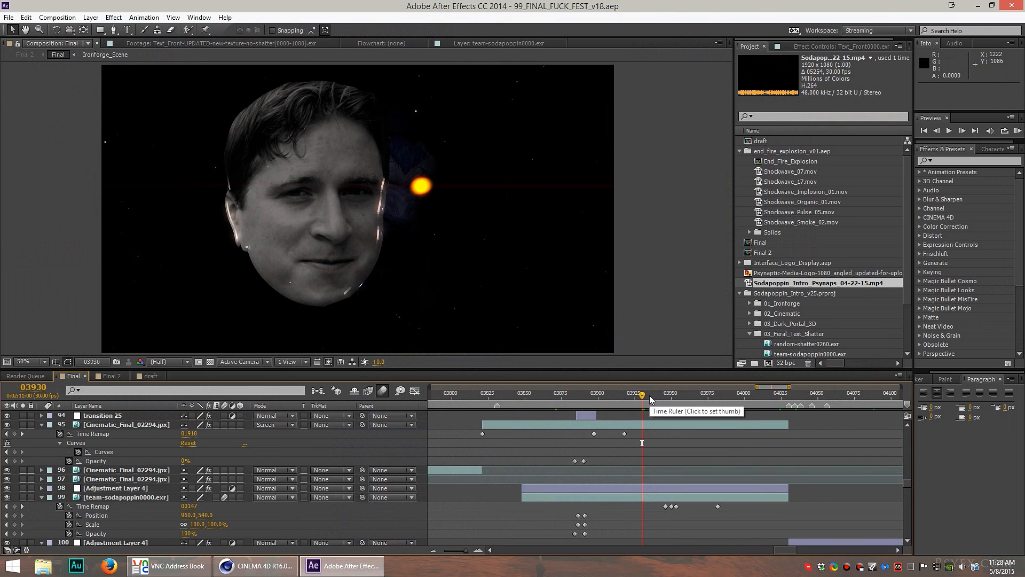
left_click(646, 395)
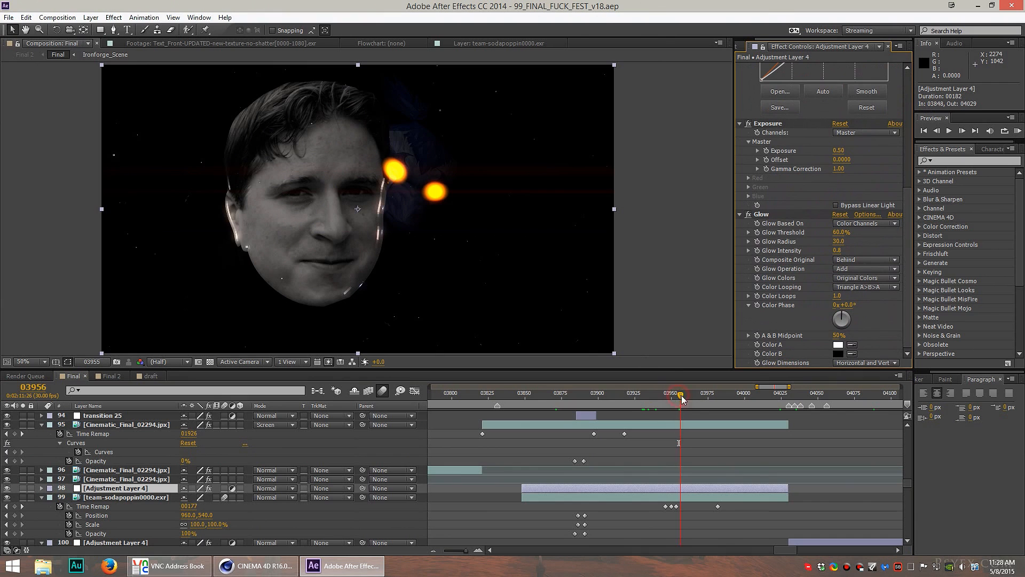
left_click_drag(680, 395, 732, 395)
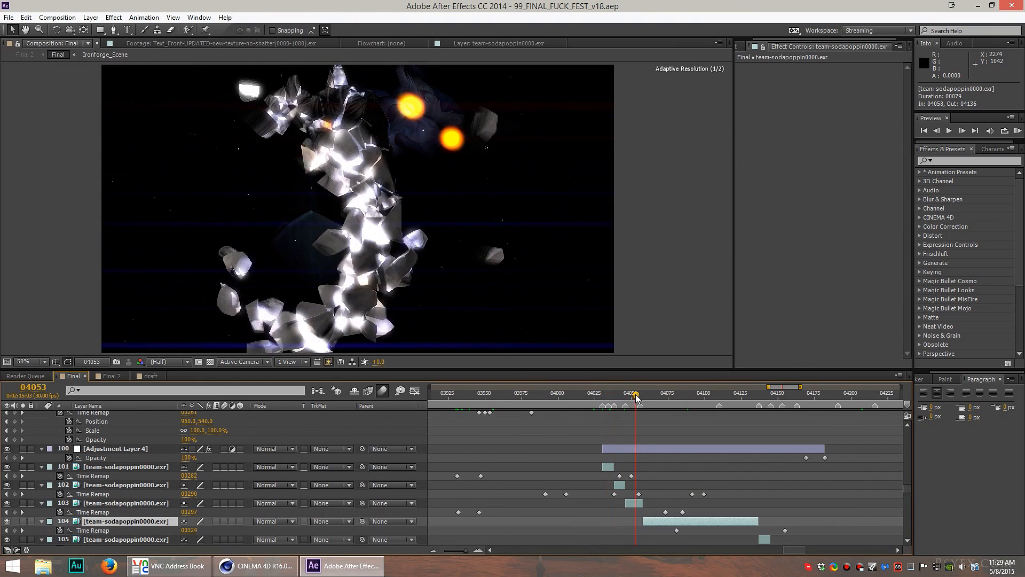
left_click_drag(635, 392, 689, 393)
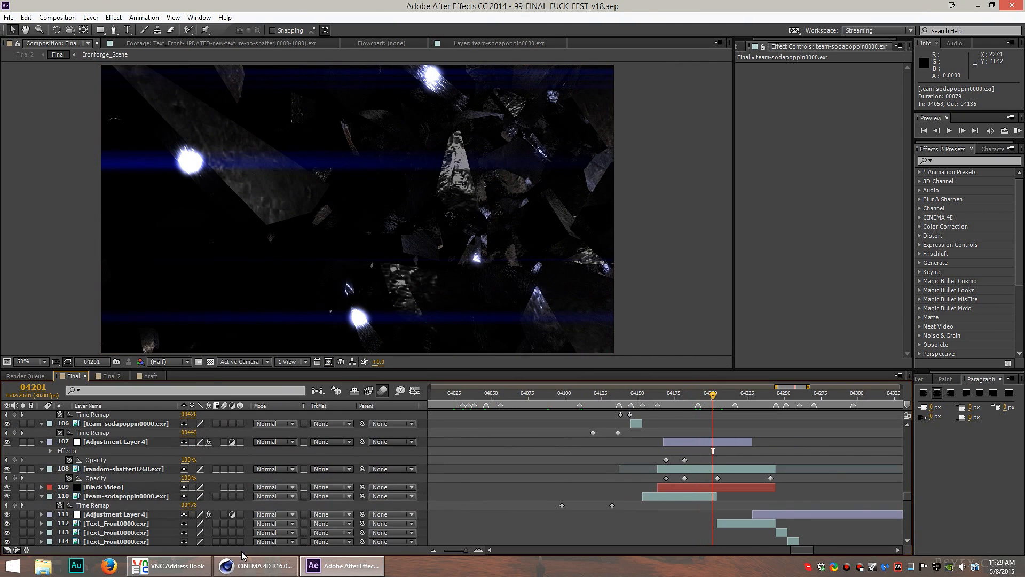
left_click(255, 565)
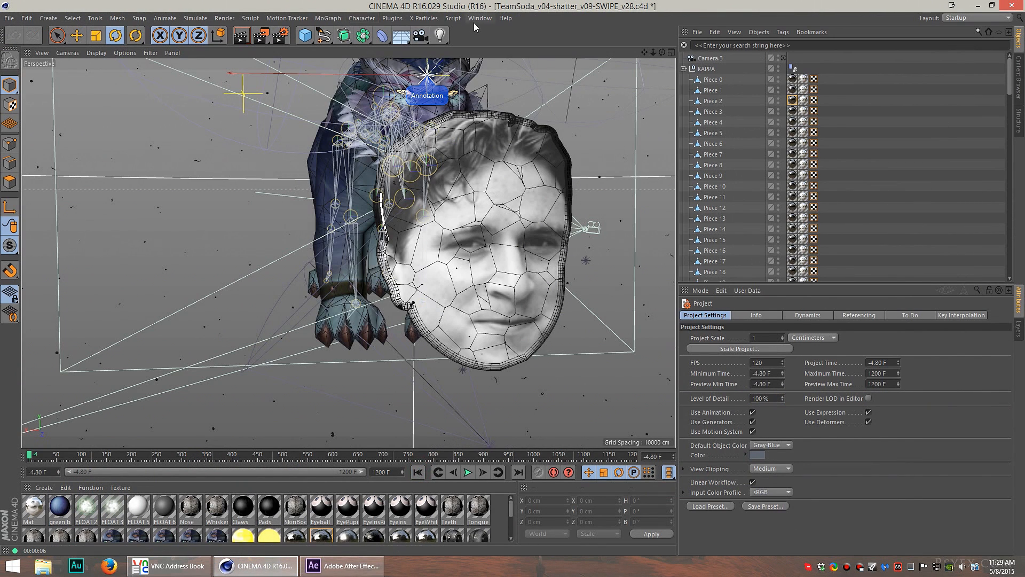
Step: Switch to the TeamSoda SWIPE v20 scene and play its Sodapoppin text shatter animation
left_click(479, 18)
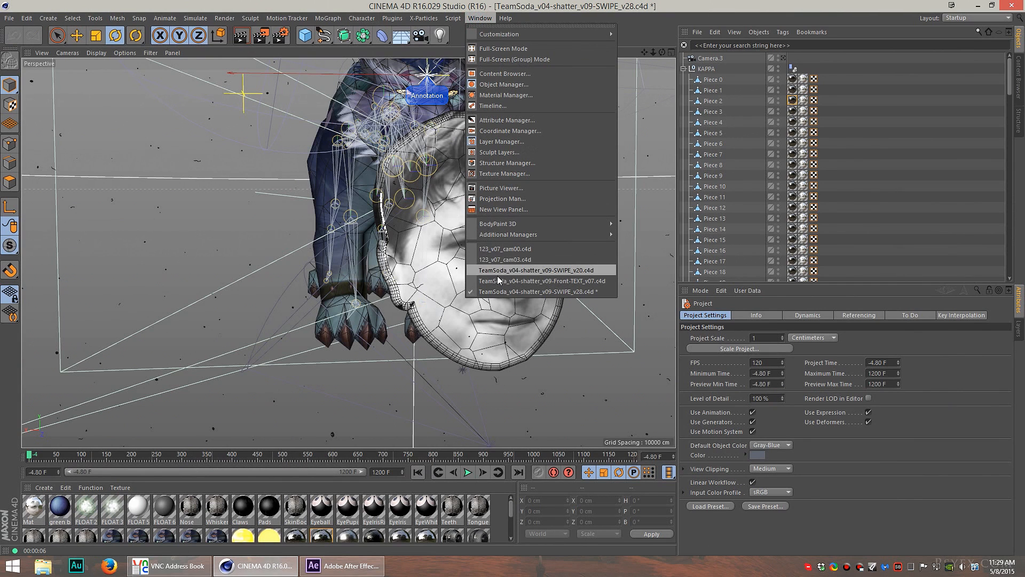
left_click(537, 270)
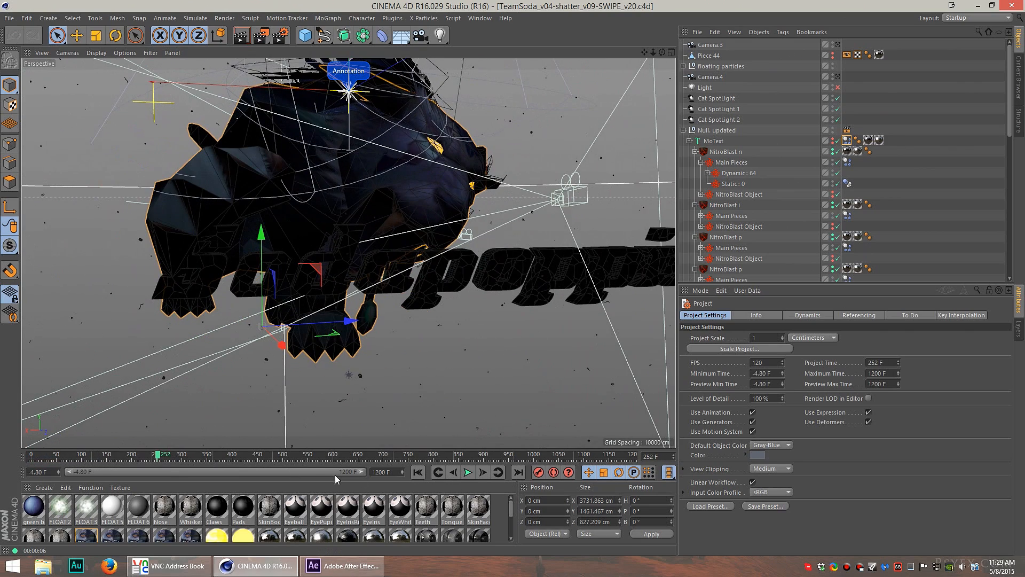
left_click(468, 472)
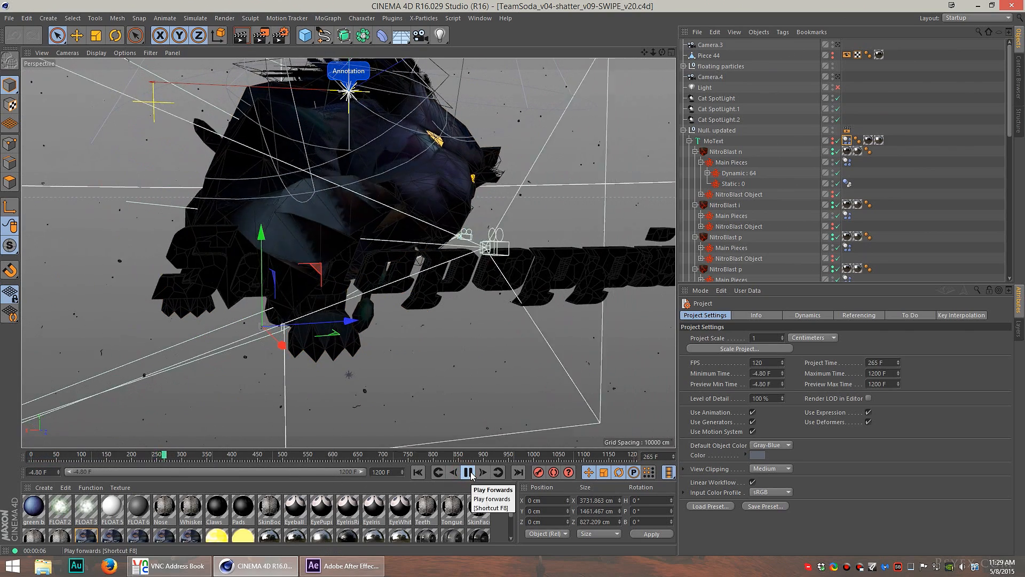
left_click(469, 471)
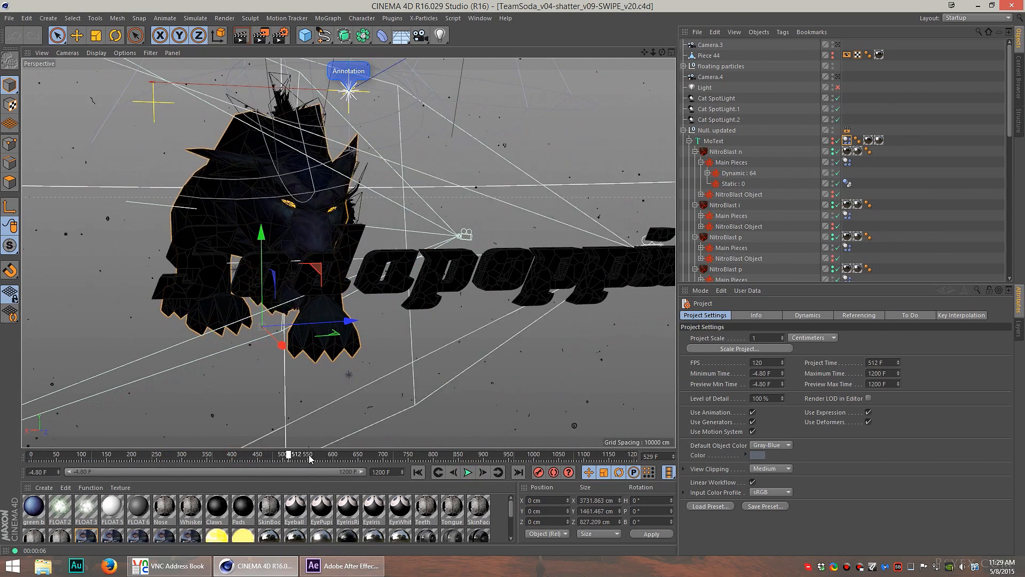
left_click(341, 566)
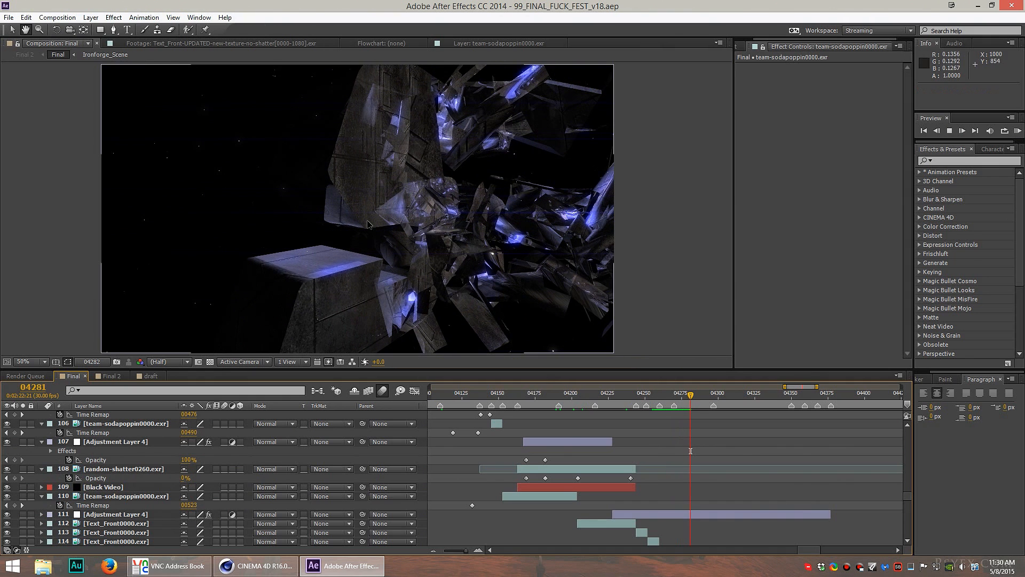
Step: Play back the shard section of the Final comp, then return to the 3D scene
left_click(699, 392)
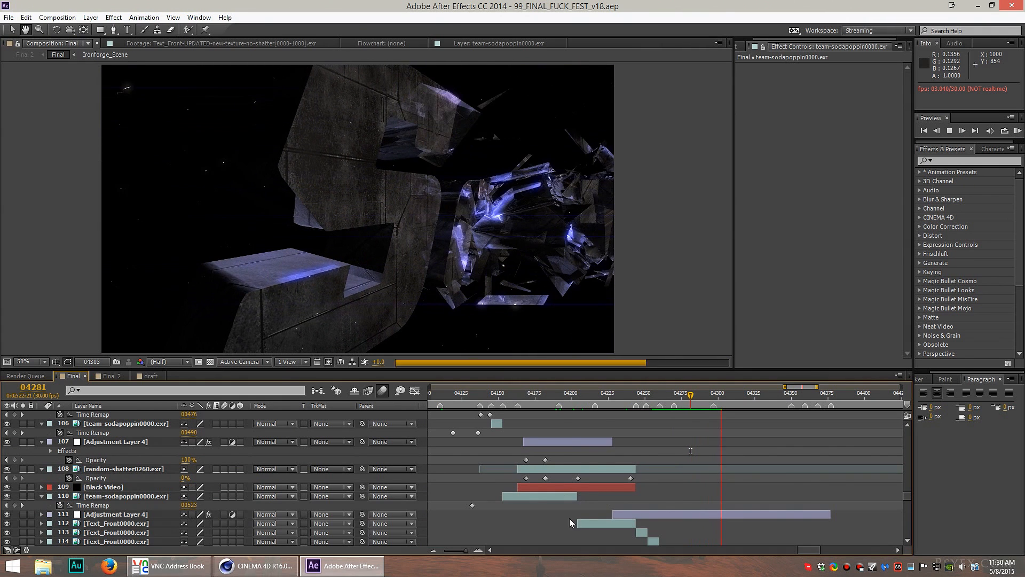
left_click(254, 566)
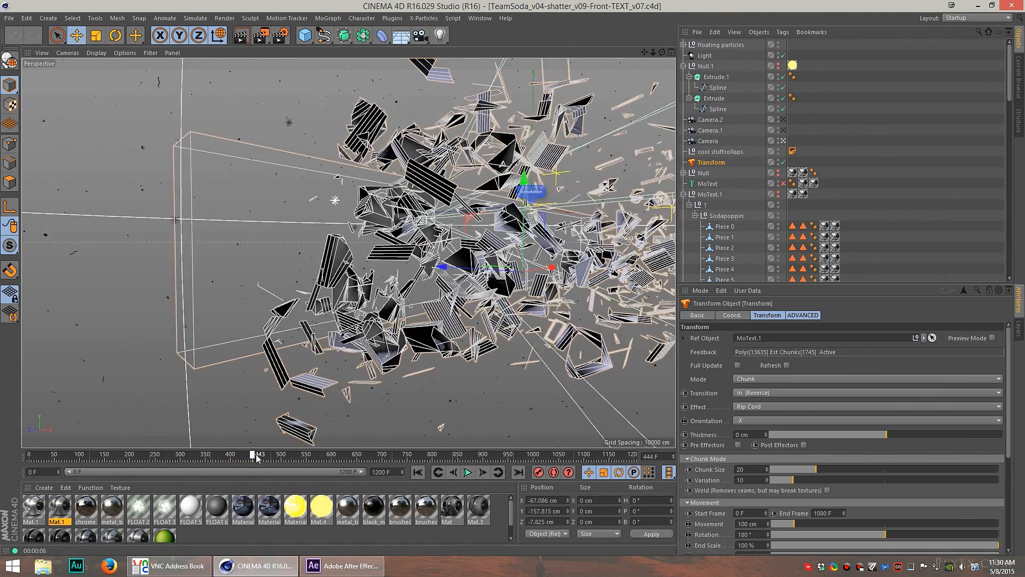
Step: Scrub the Front-TEXT timeline through the explosion and reassembly, rewinding to mid-explosion around frame 635
left_click_drag(257, 454, 292, 453)
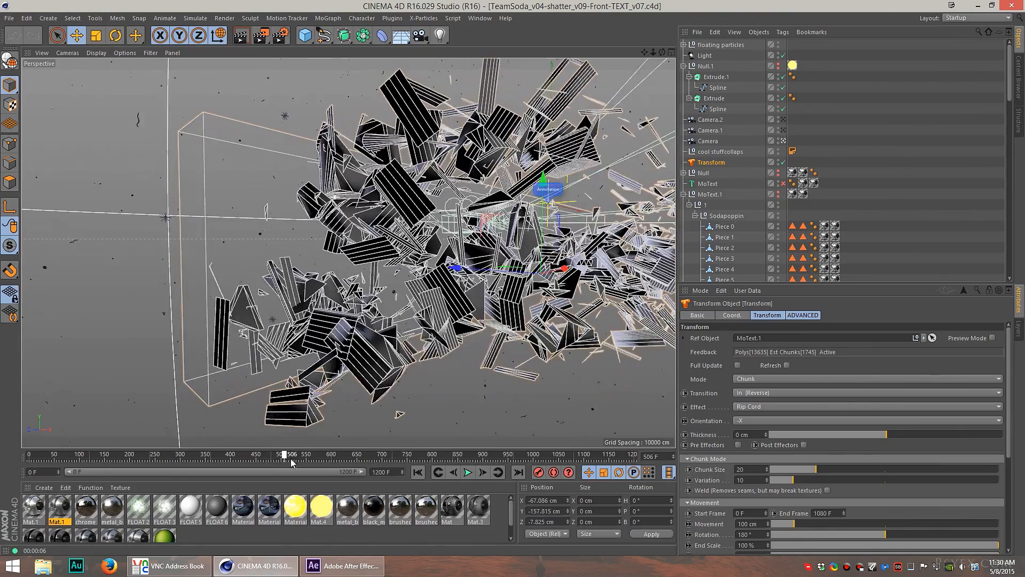
left_click_drag(291, 454, 316, 453)
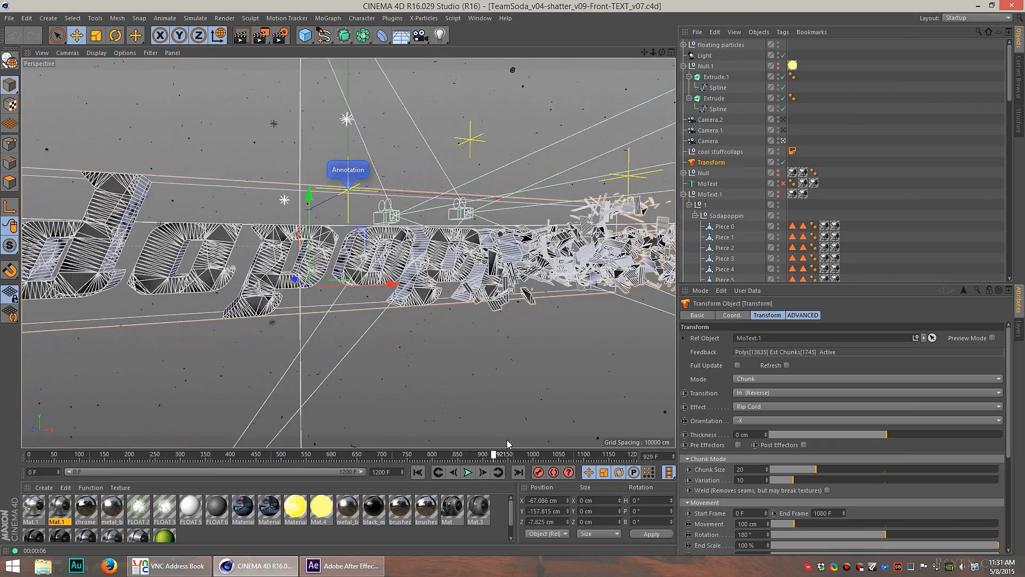
left_click_drag(487, 454, 506, 454)
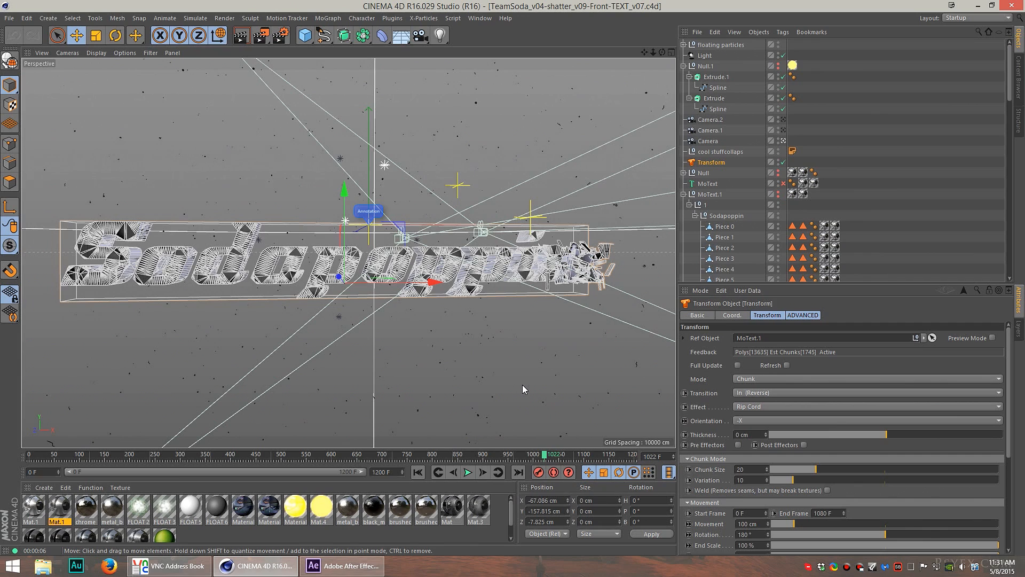
mouse_move(514, 386)
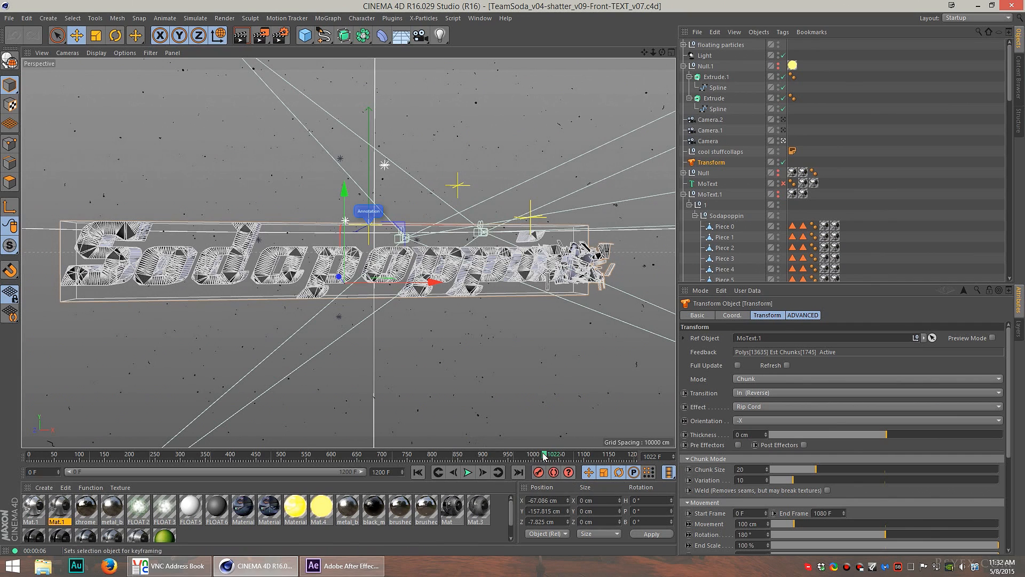
left_click_drag(545, 454, 311, 453)
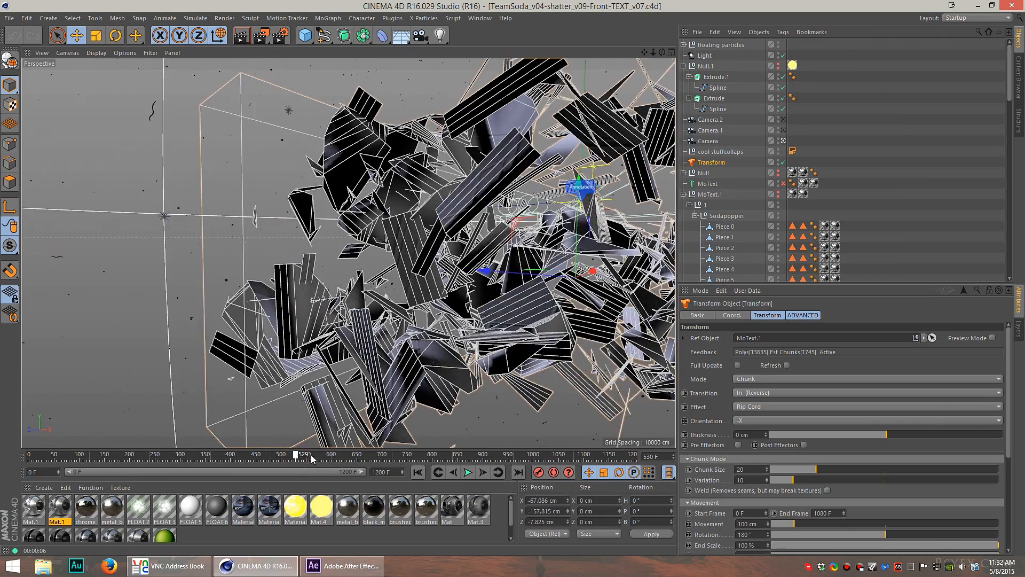
left_click_drag(303, 454, 353, 454)
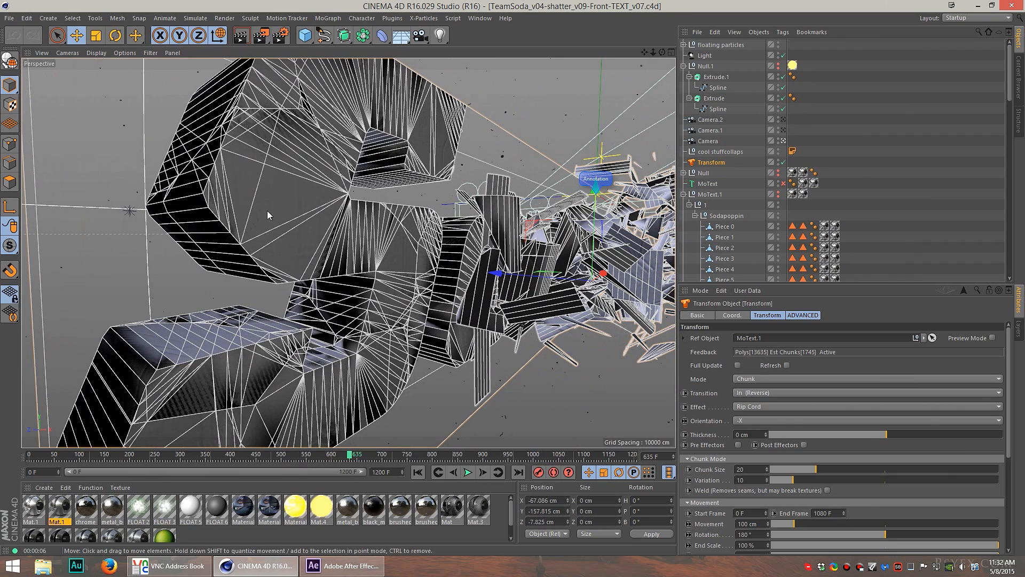
mouse_move(477, 268)
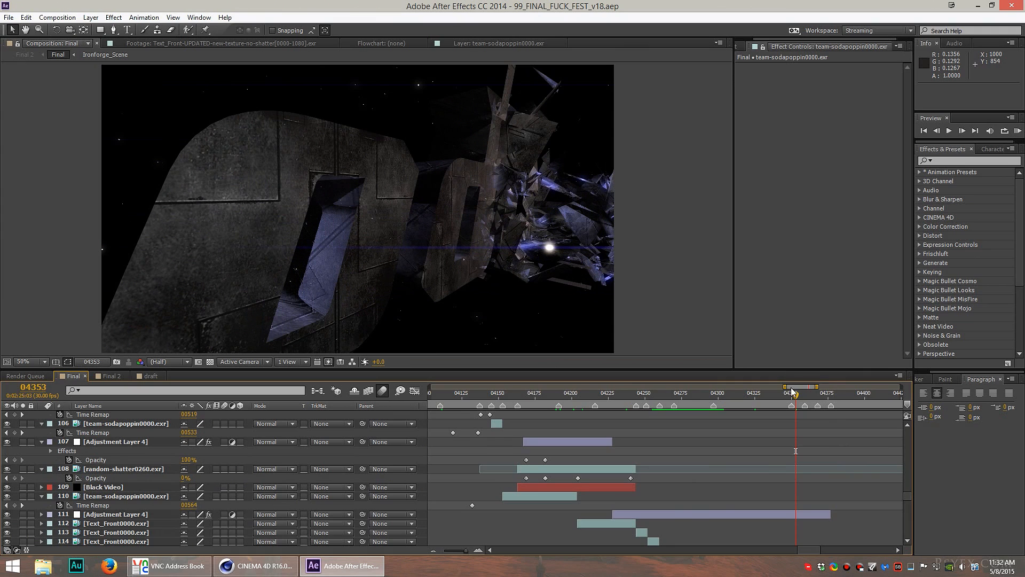
Step: Show Adjustment Layer 4's grading effects full-frame and jump ahead to the masked text-flare shot
left_click(114, 513)
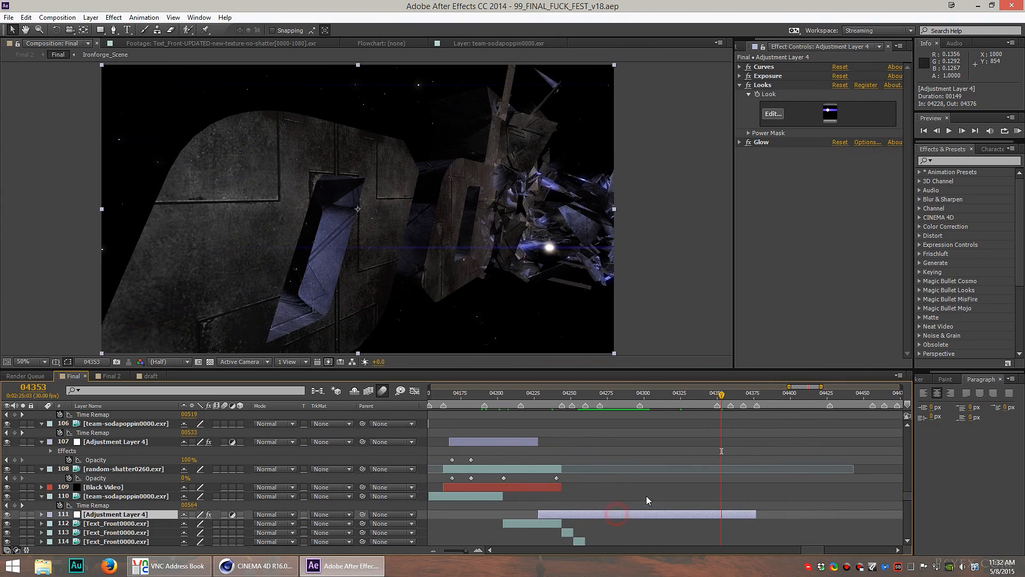
left_click(762, 67)
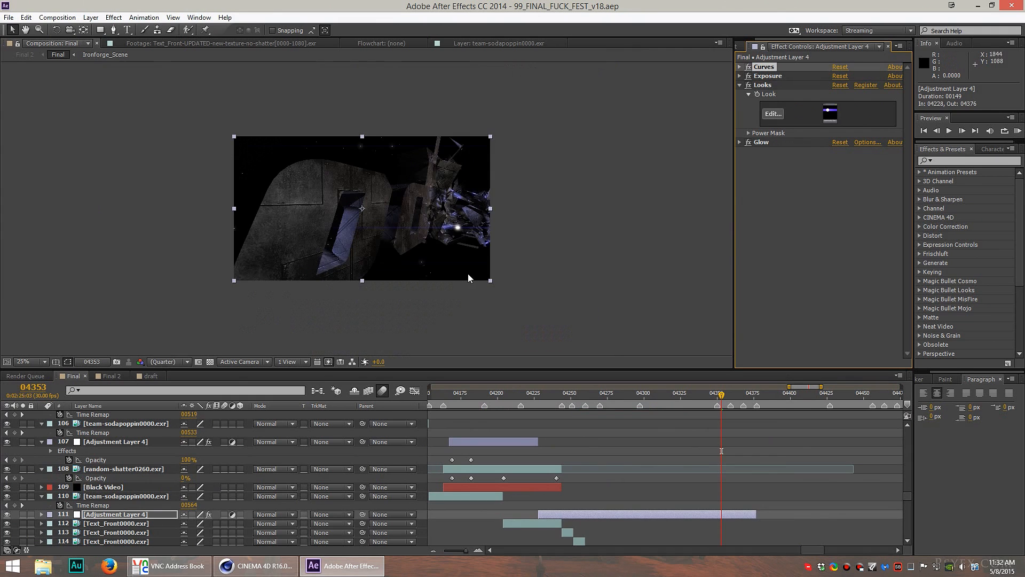
left_click(24, 362)
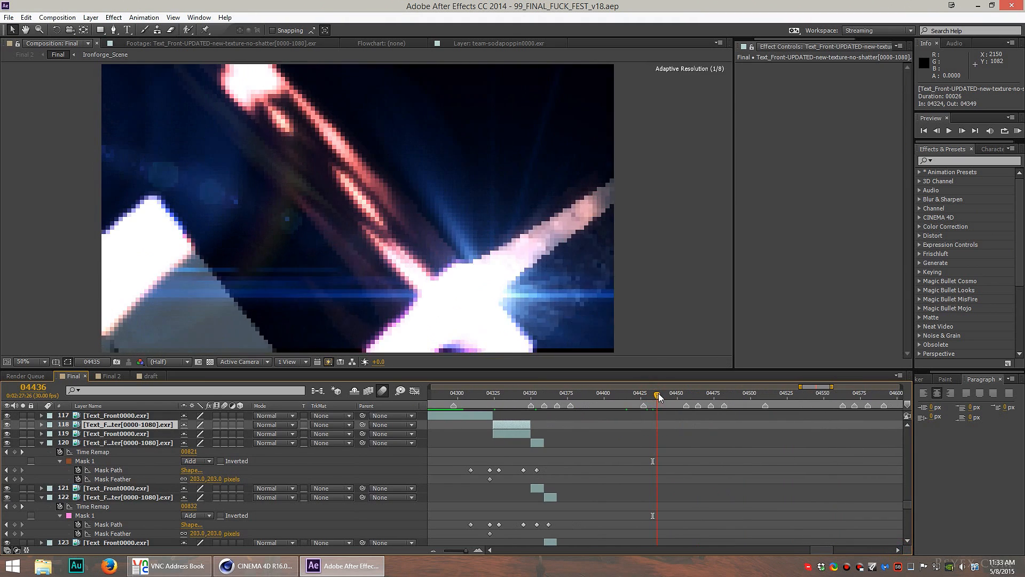
left_click(226, 565)
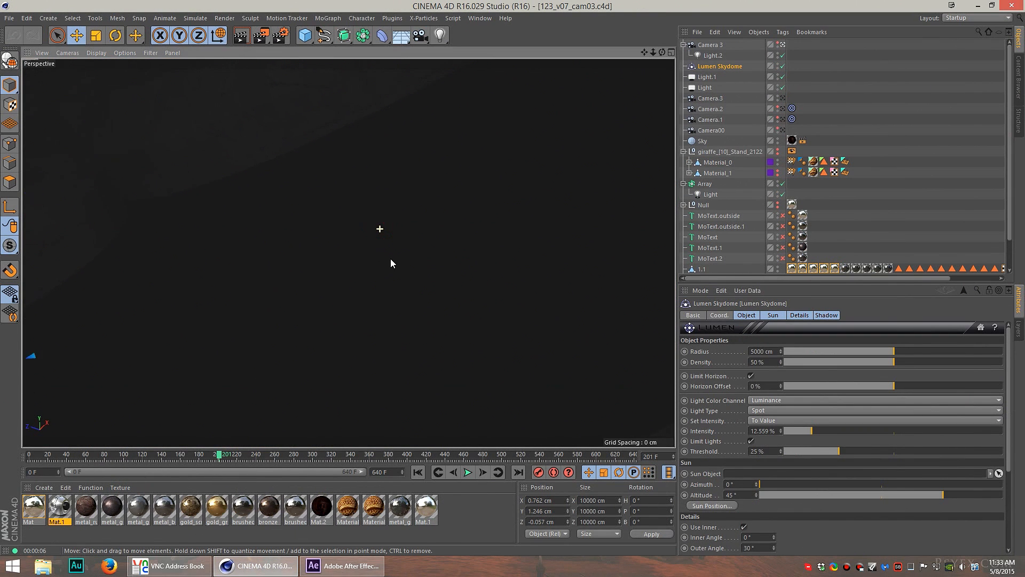
Step: Orbit around the extruded number 3 and compare it with the composited shot
left_click_drag(390, 264, 92, 246)
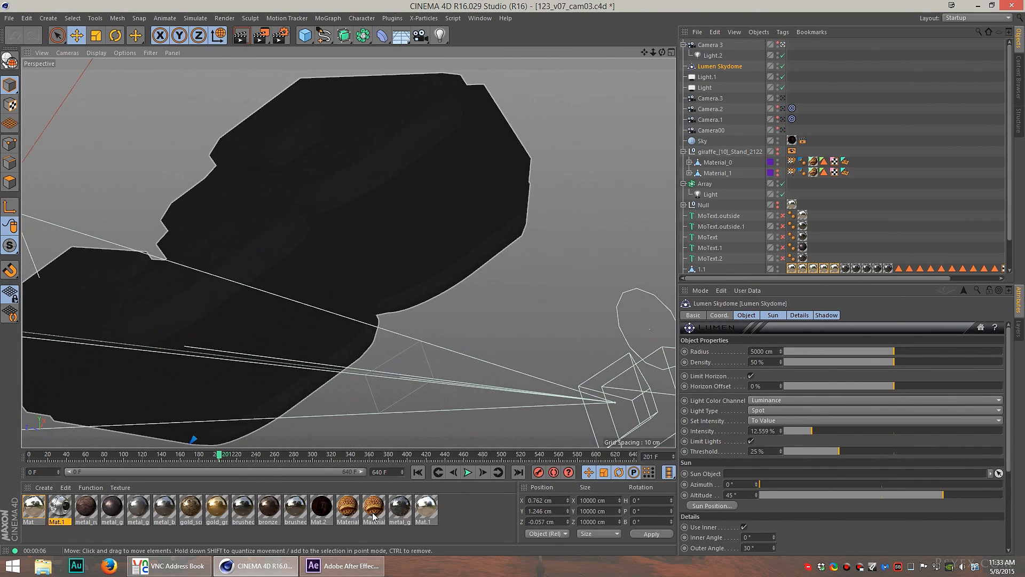
left_click(341, 566)
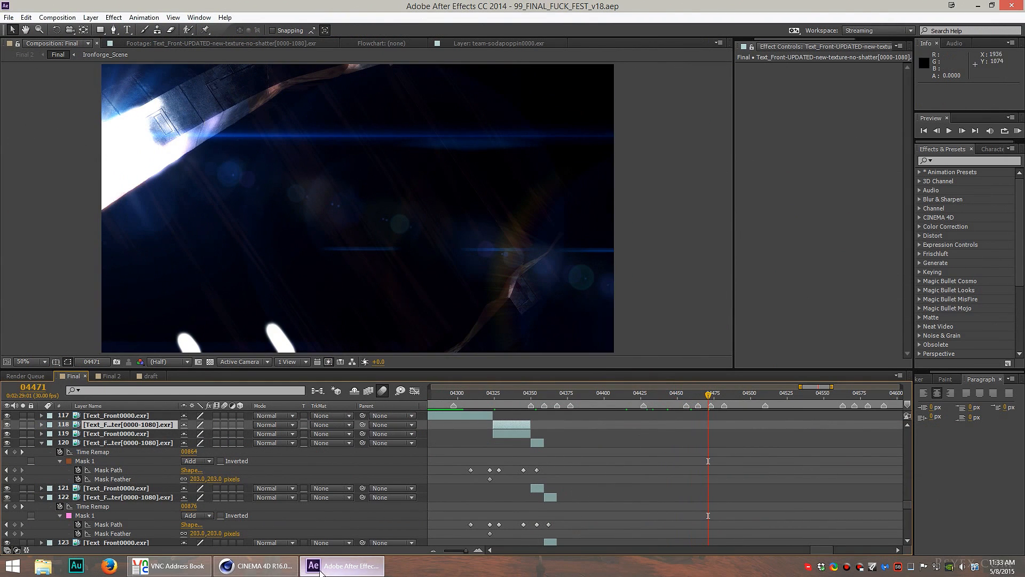
left_click(254, 566)
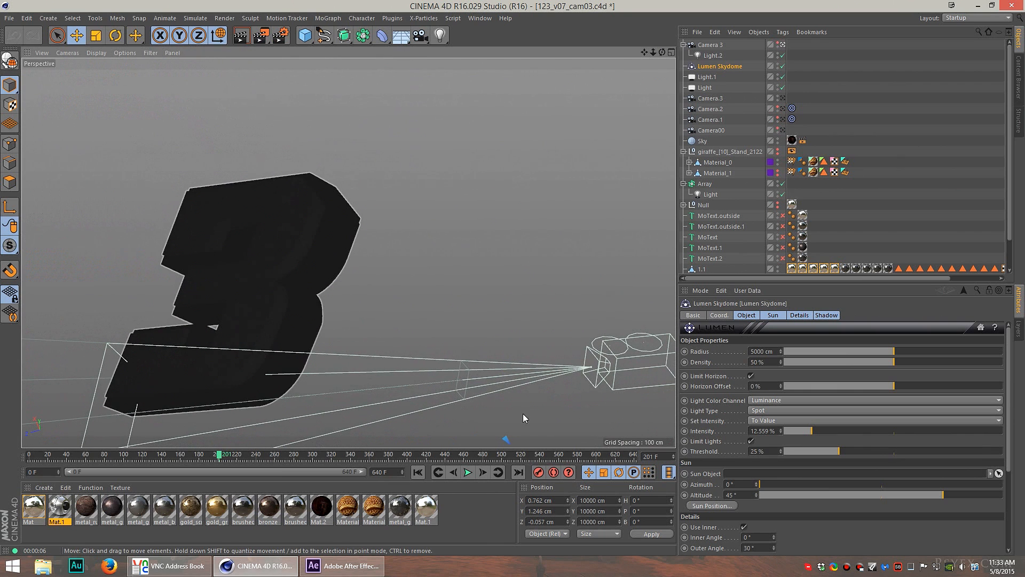
Step: Look through the scene camera and scrub its fly-past of the numbers forward in time
left_click(781, 44)
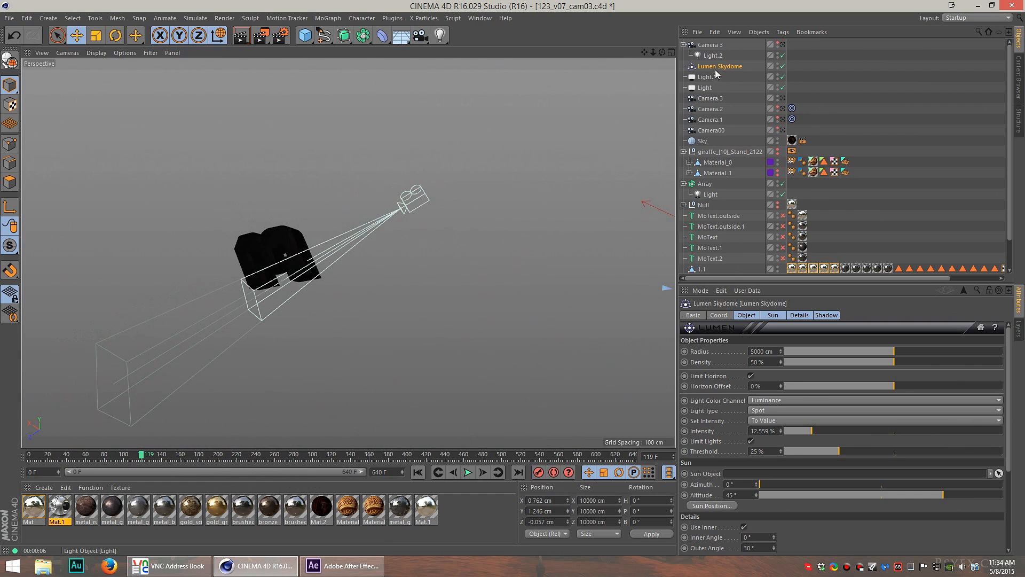
left_click(711, 44)
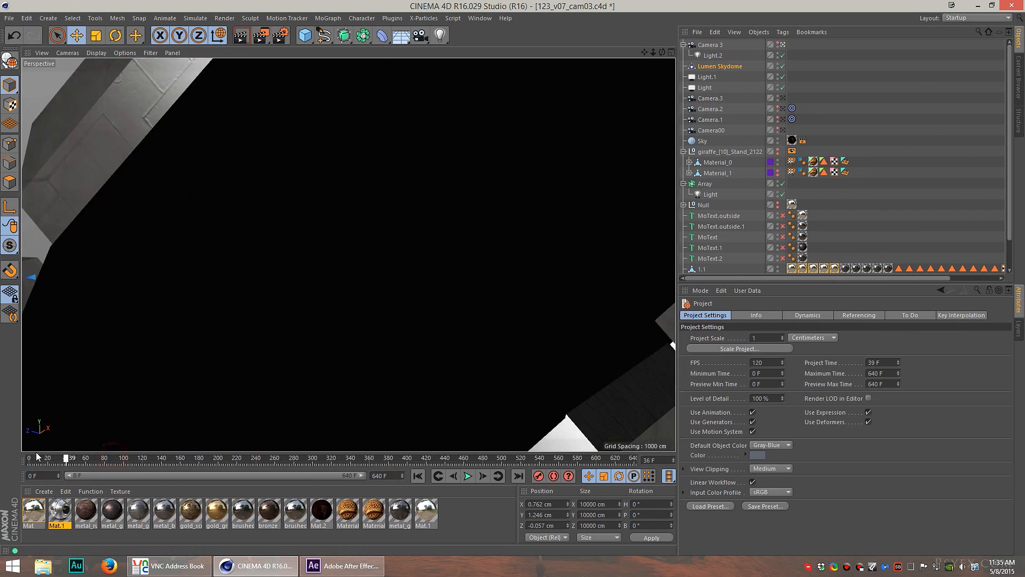
left_click_drag(64, 458, 196, 458)
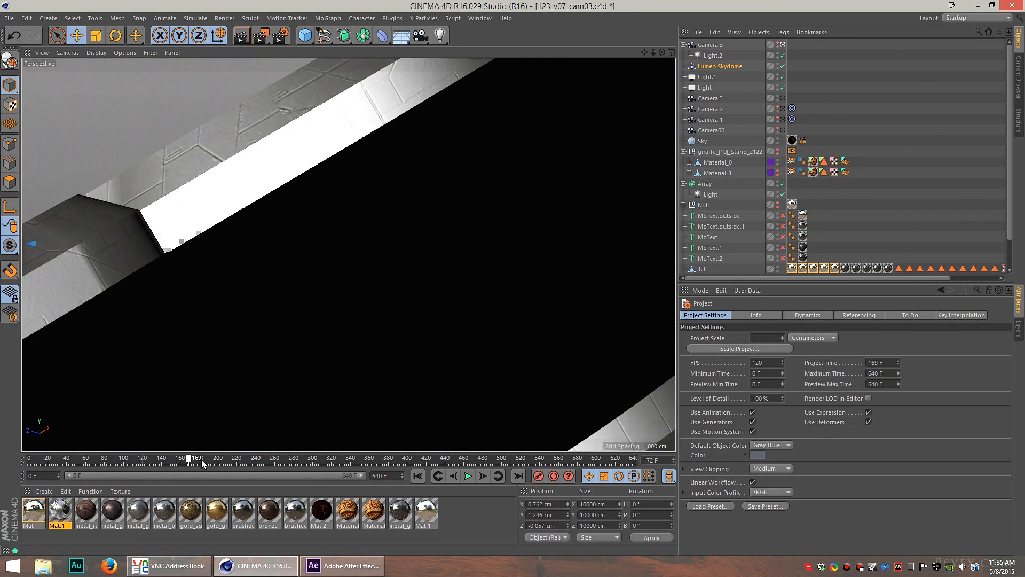
left_click(340, 566)
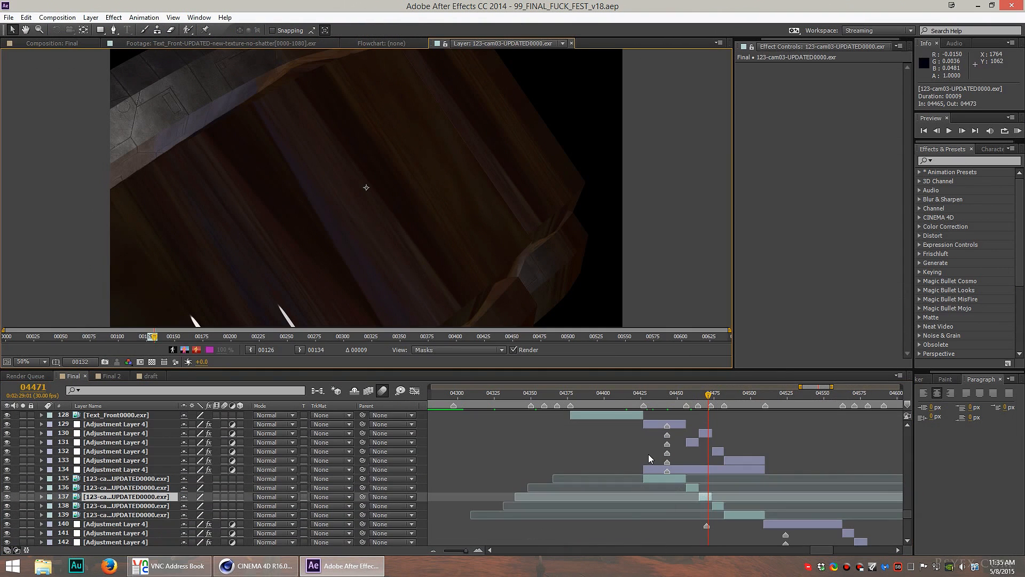
mouse_move(78, 350)
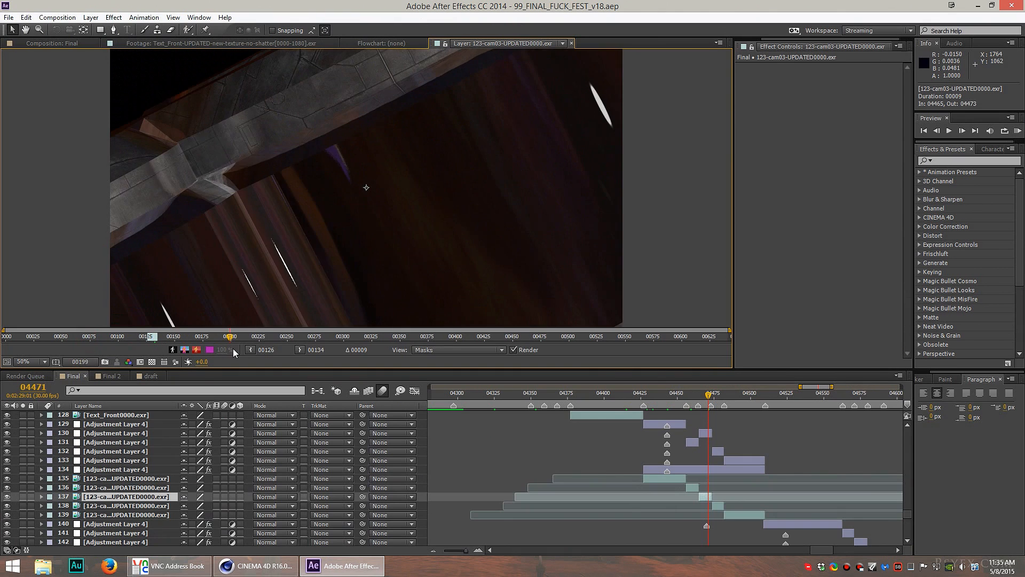
Step: Step later in the 123-cam03 rendered footage, then return to the Final composition
left_click(317, 338)
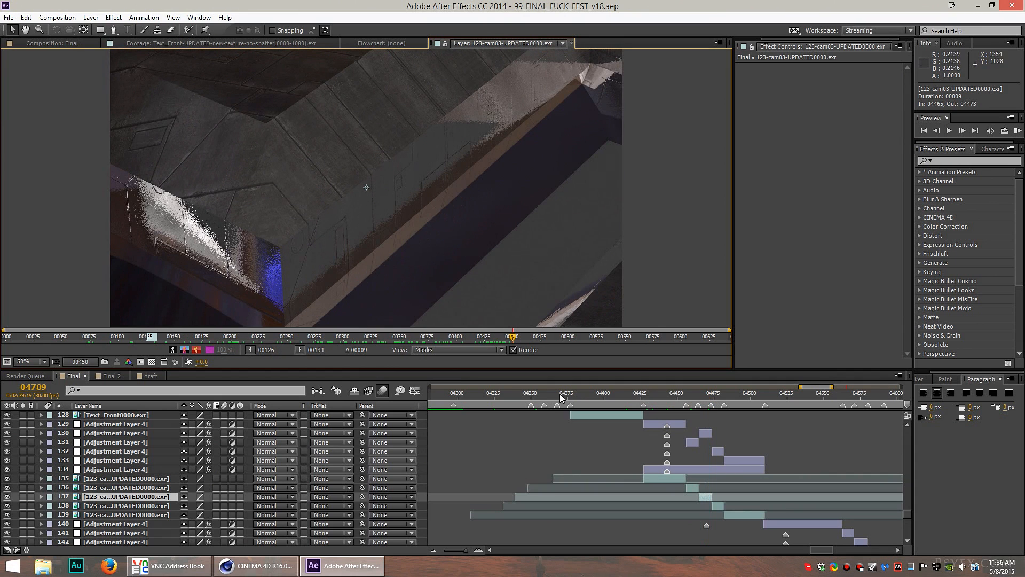
mouse_move(705, 451)
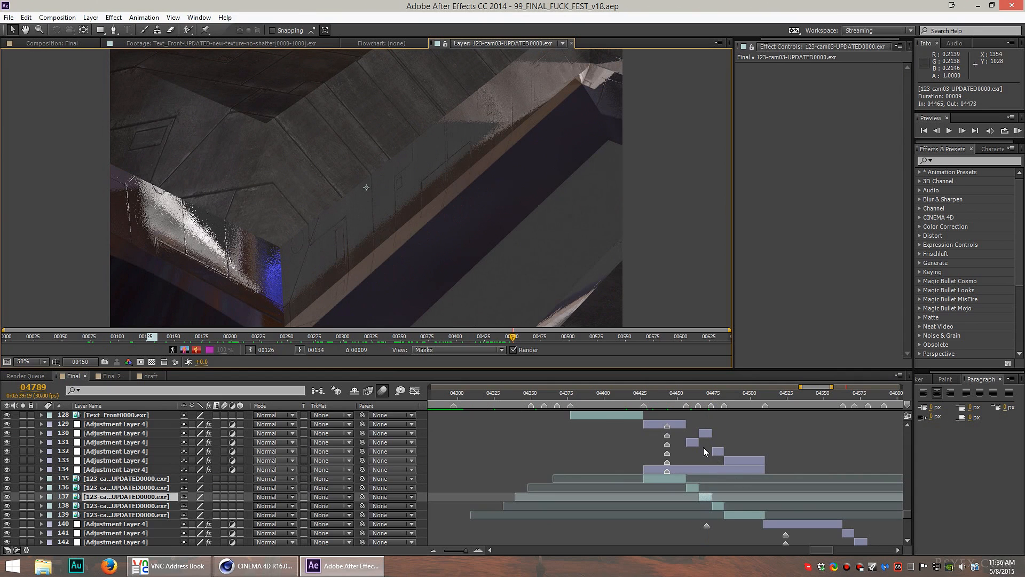
left_click(700, 398)
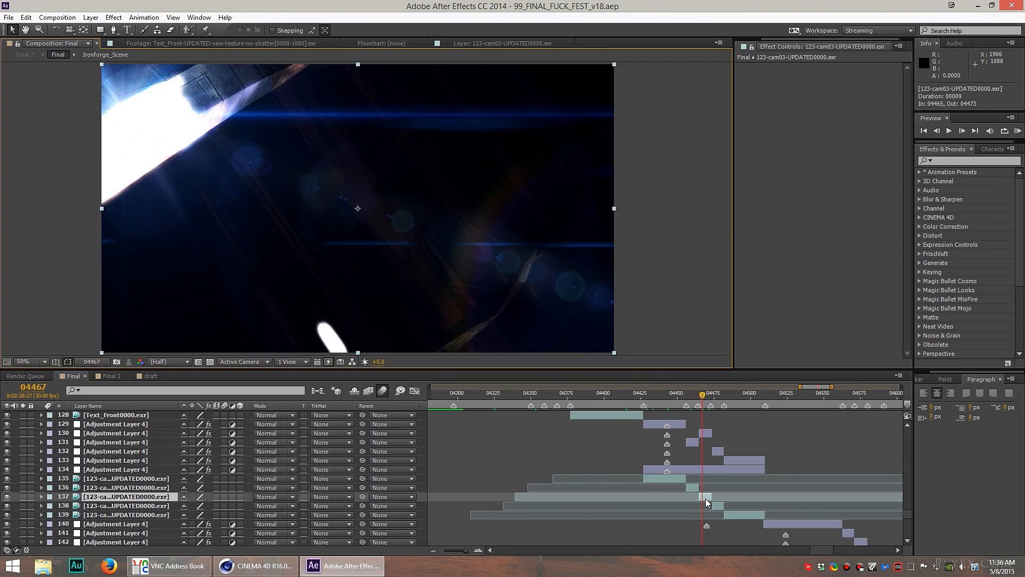
Step: Show the Curves grading and the Optical Flares adjustment layers on the 1-2-3 shot
left_click(115, 469)
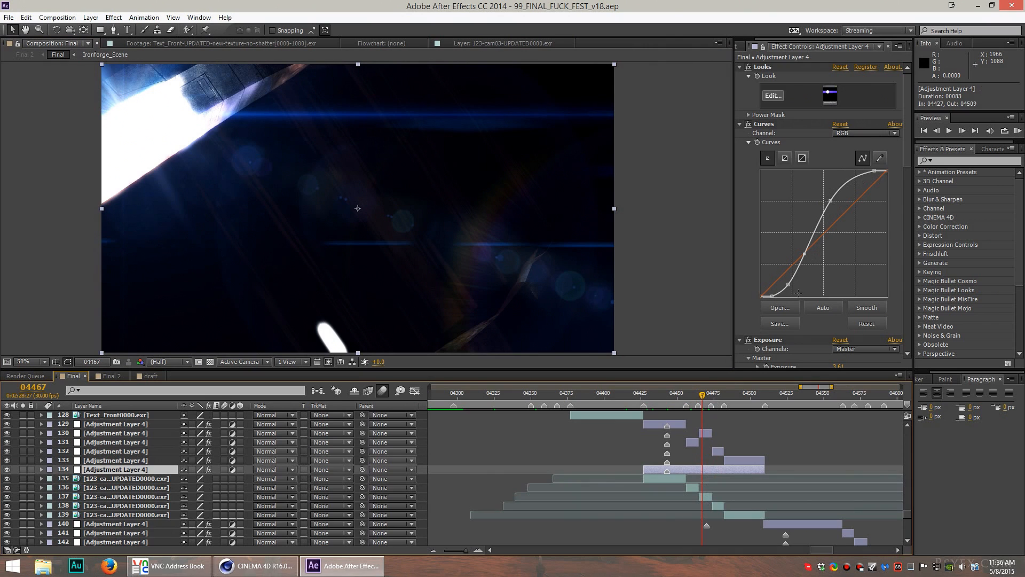
scroll("down", 3)
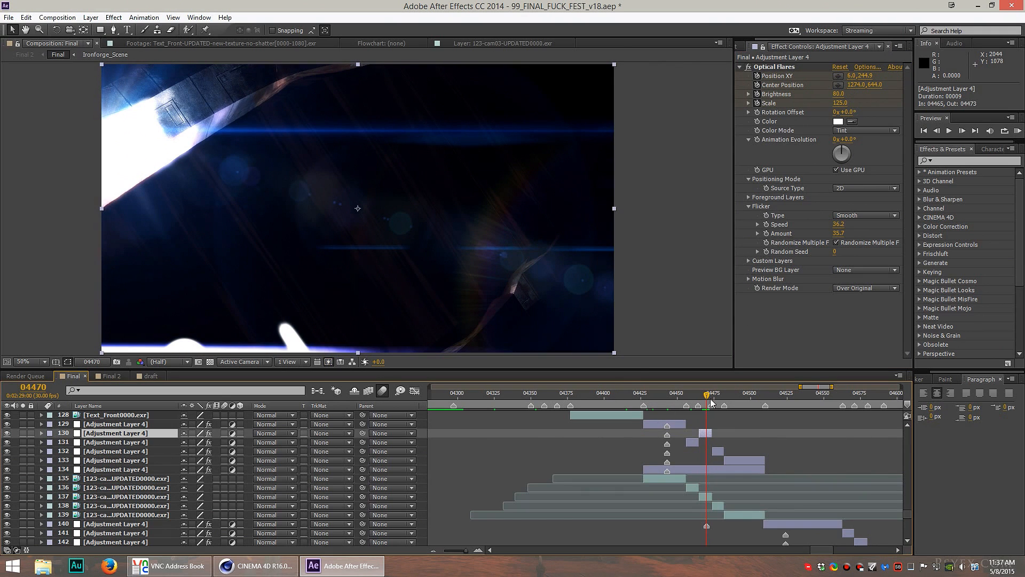
left_click(706, 392)
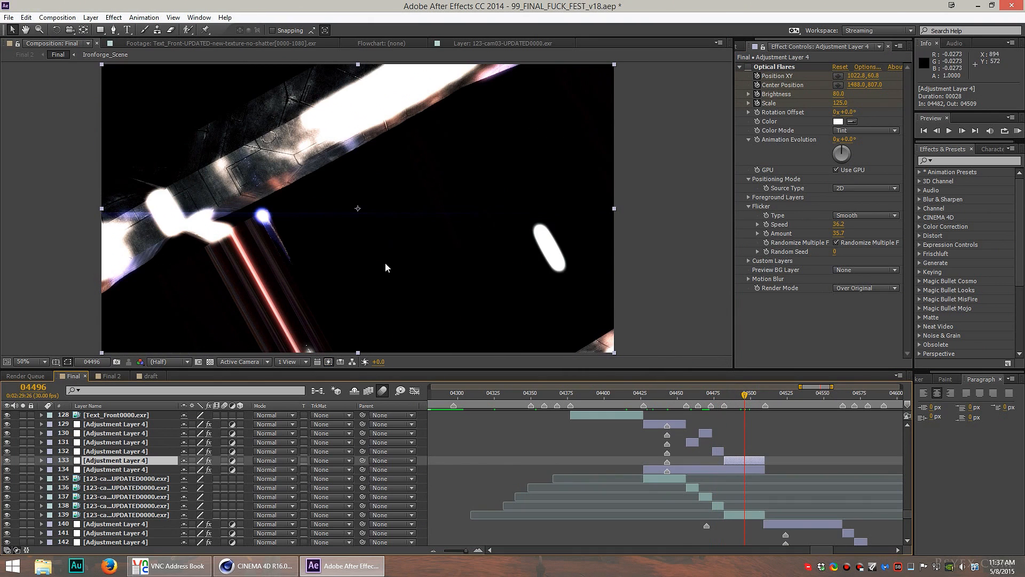
mouse_move(336, 105)
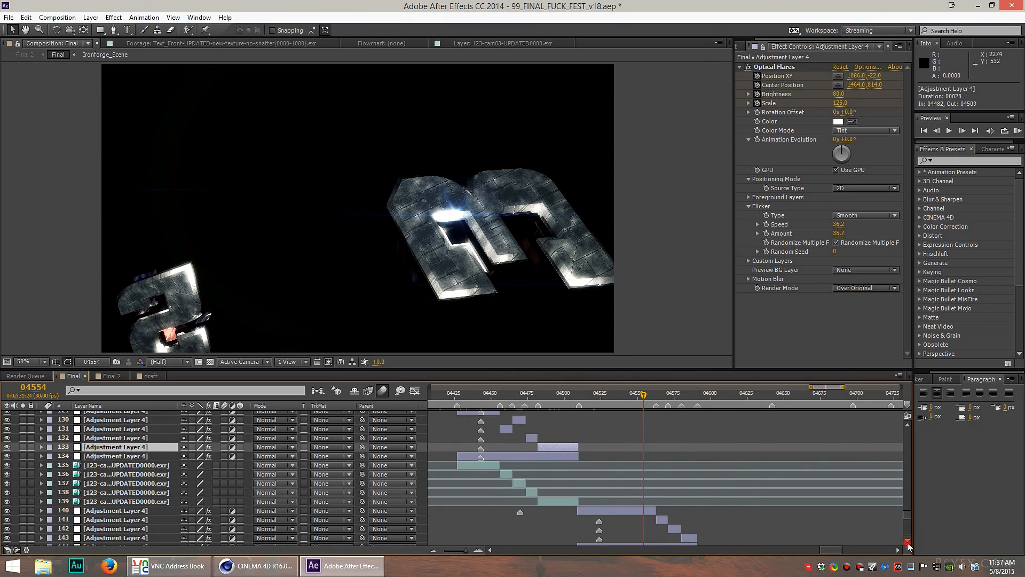
Step: Scrub ahead to frame 4670 where the flare-lit 1 2 3 numbers appear
left_click(706, 392)
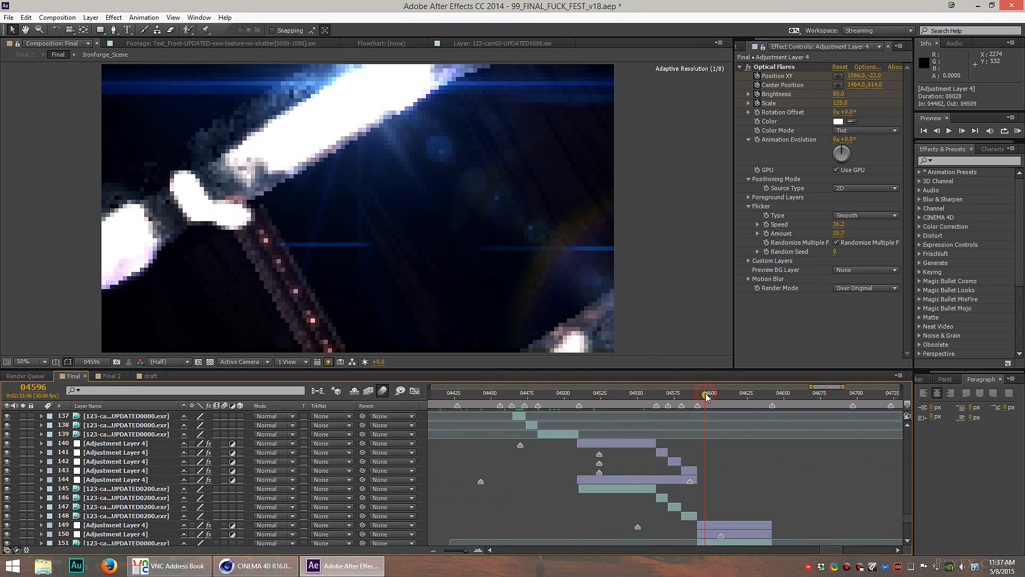
left_click_drag(705, 391, 810, 392)
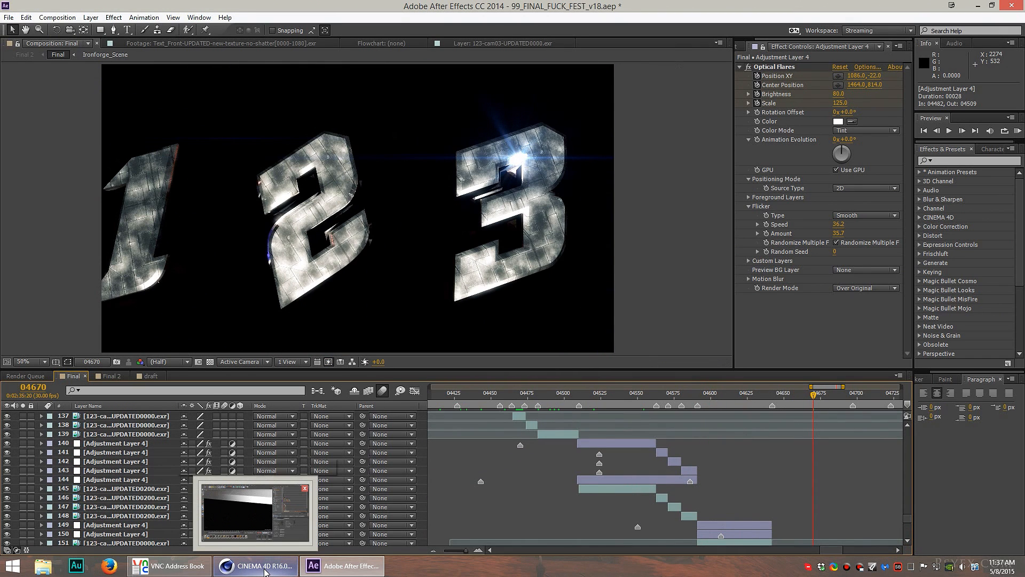
left_click(254, 566)
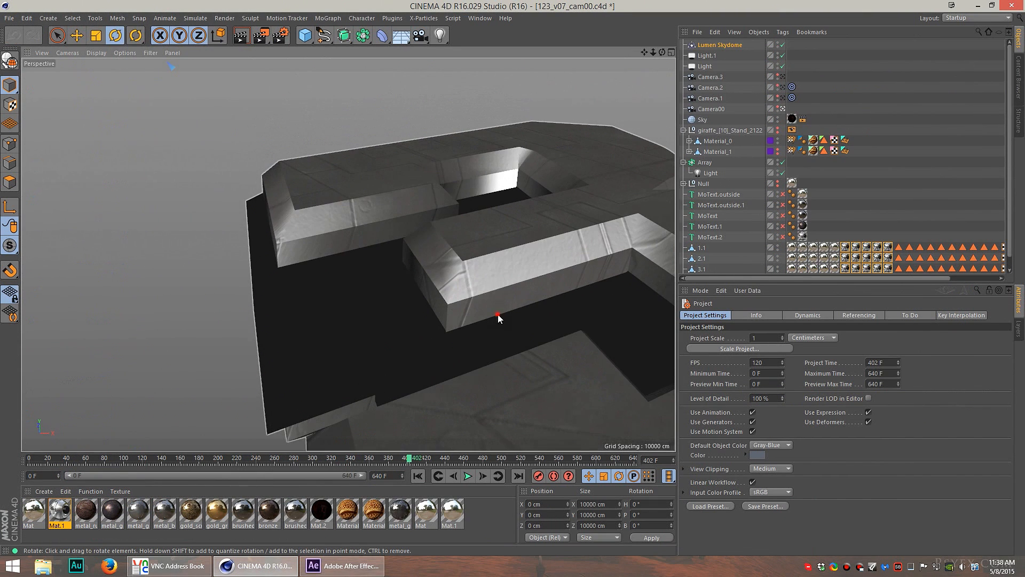
Step: Frame the textured 2 and 3 in the cam00 scene and render a viewport preview
left_click(241, 36)
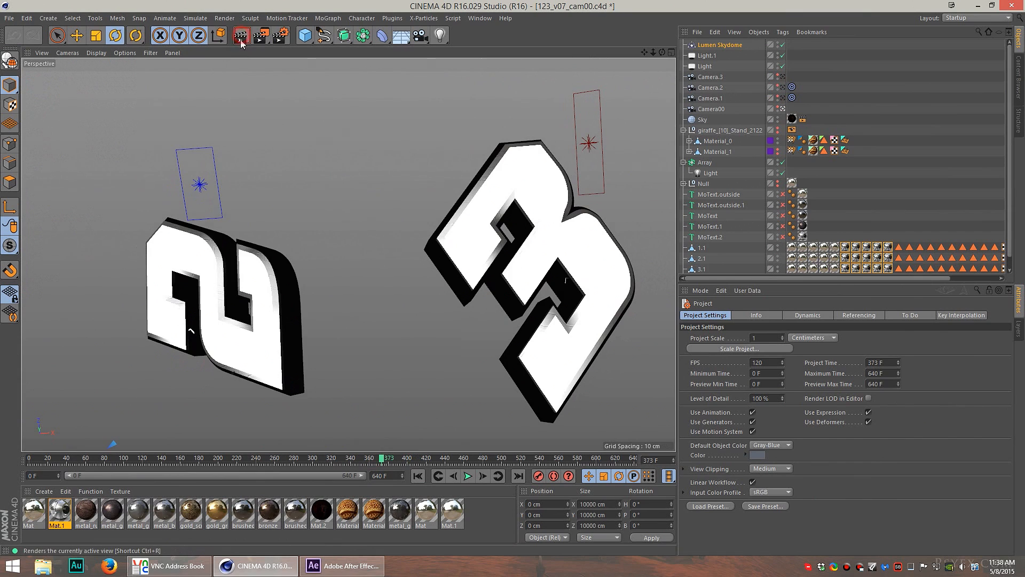
left_click(242, 35)
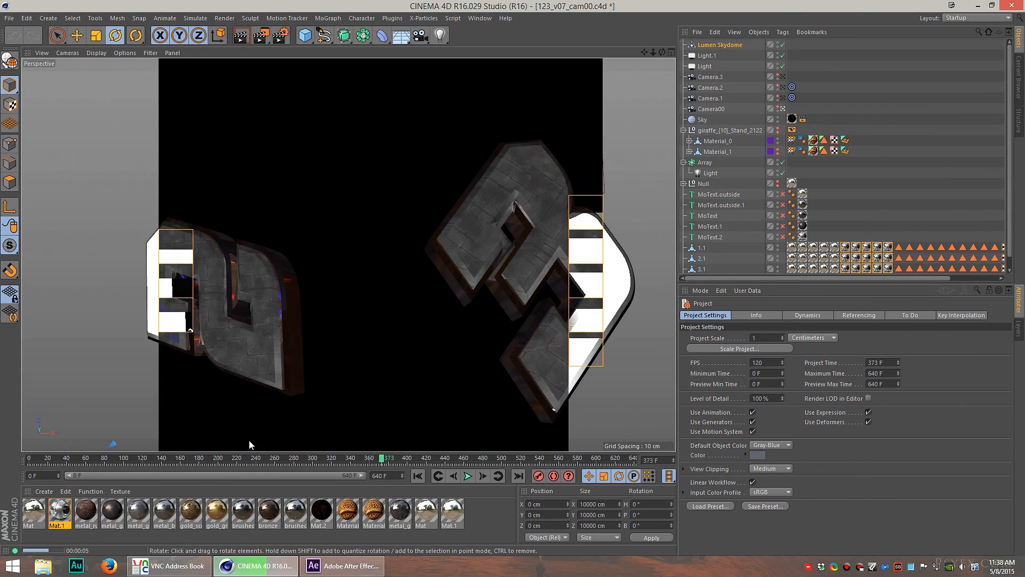
left_click(468, 476)
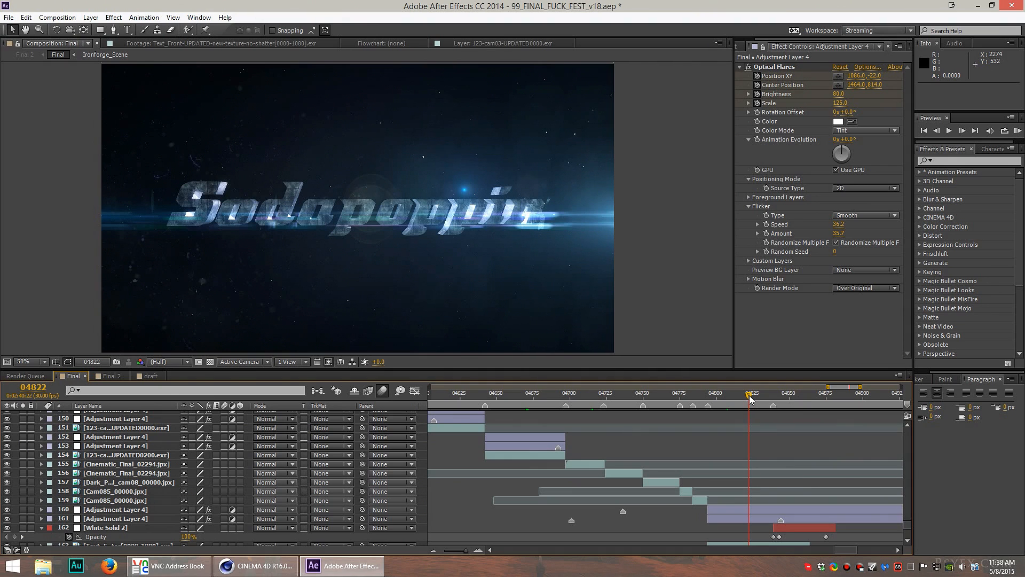
mouse_move(750, 401)
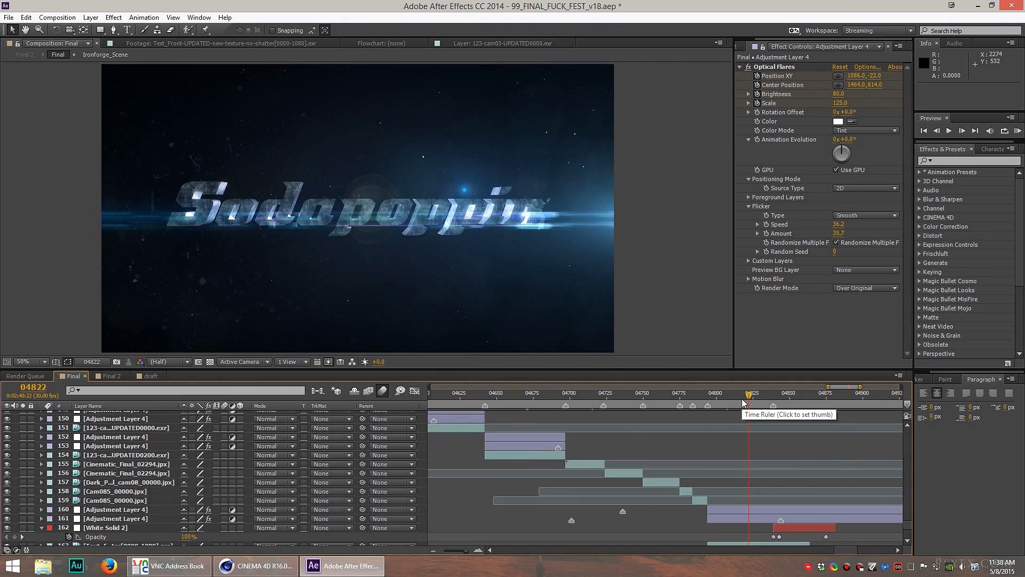